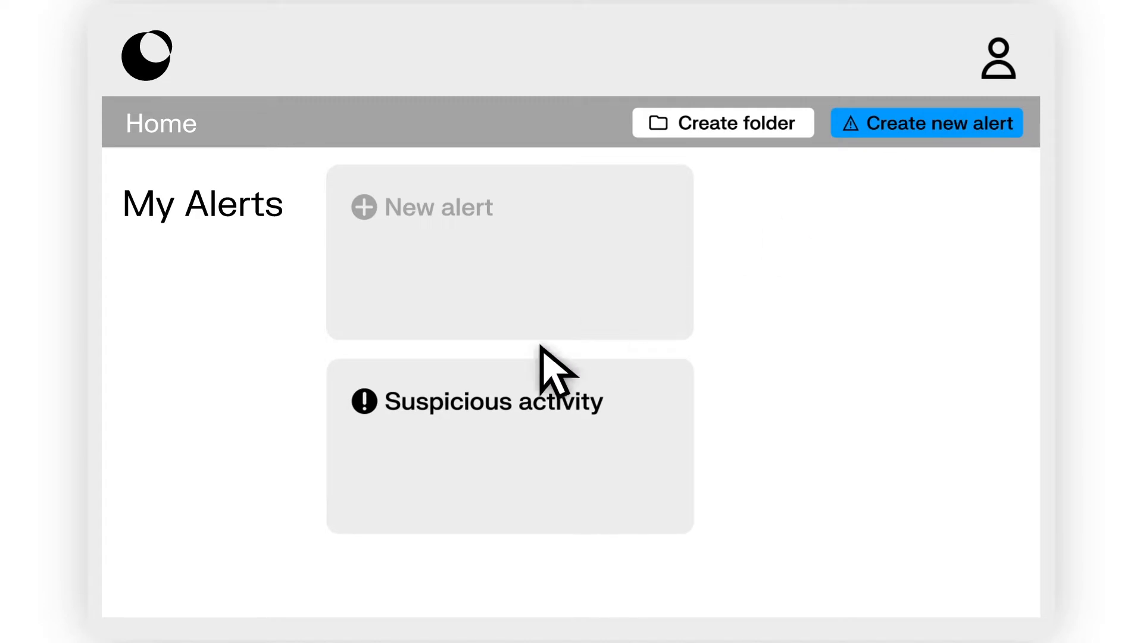
# Step: Select the Suspicious activity alert and switch it to Enabled in its settings
pyautogui.click(510, 444)
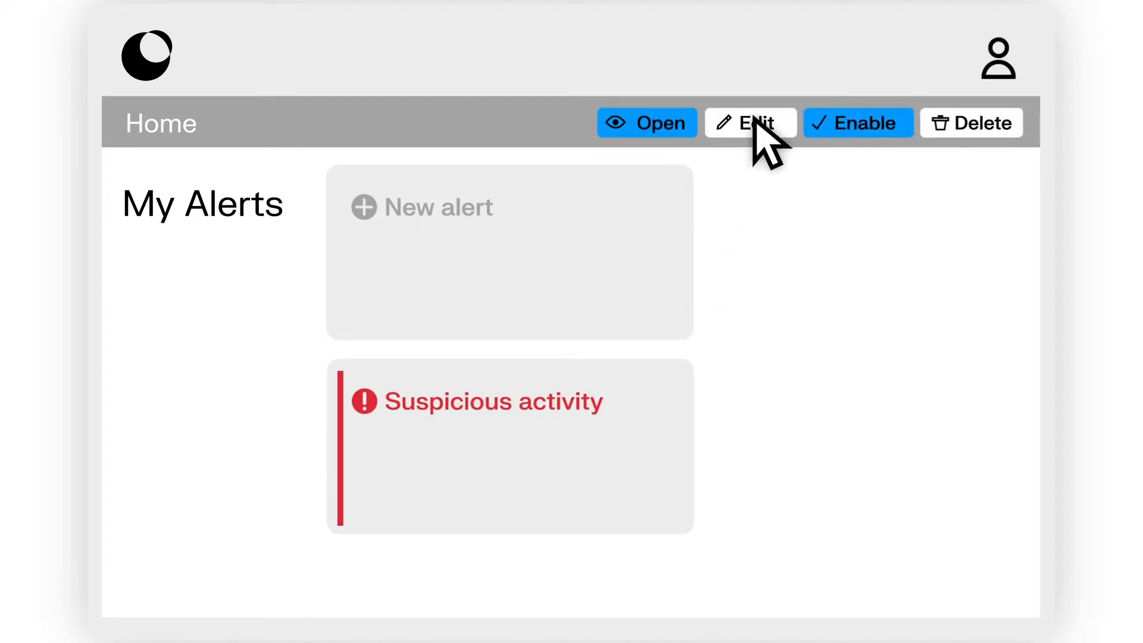
pyautogui.click(750, 121)
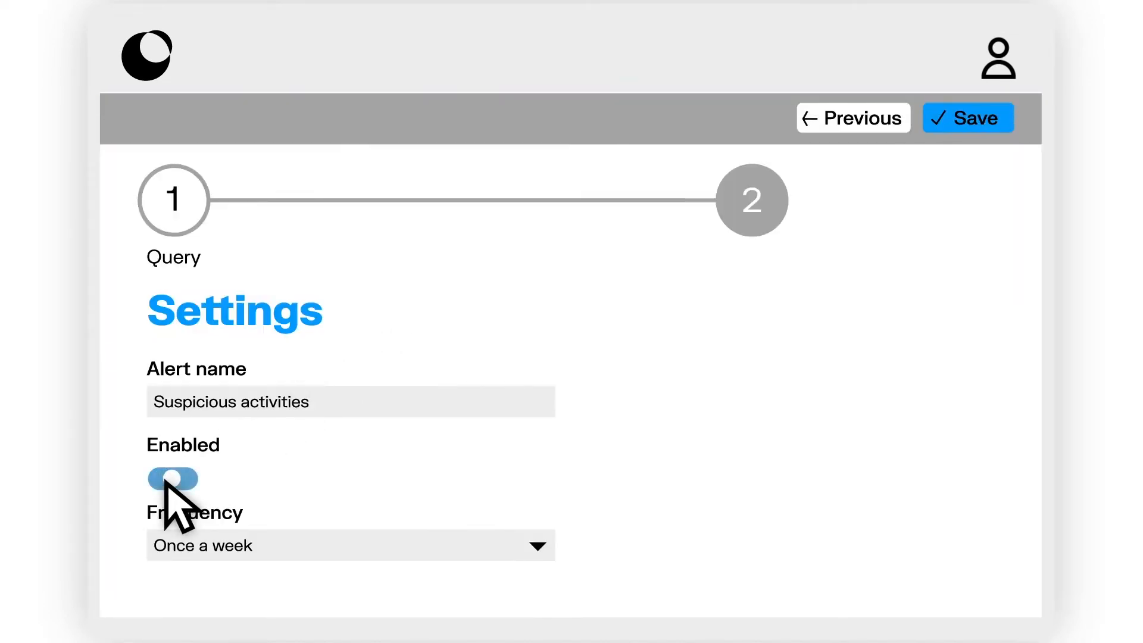
pyautogui.click(967, 117)
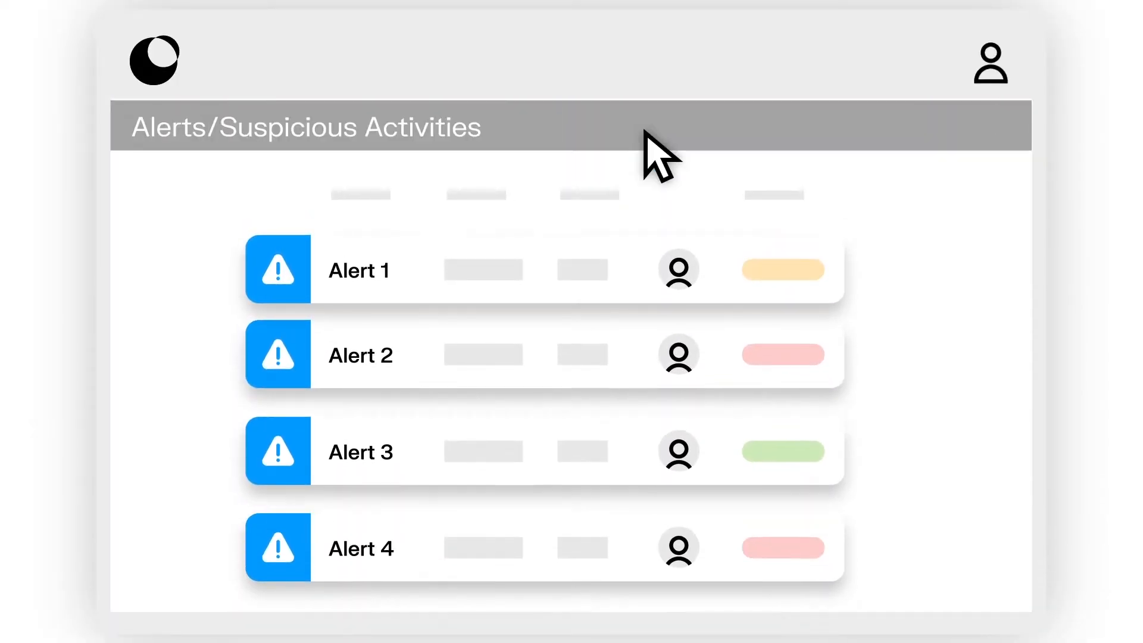
pyautogui.moveTo(561, 383)
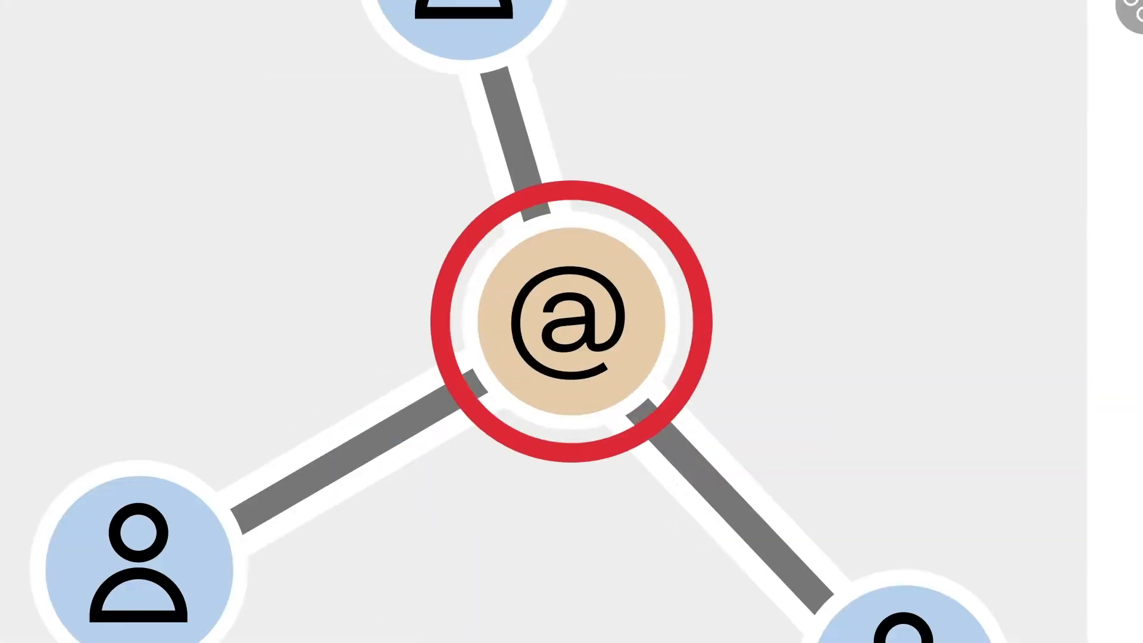
# Step: Open the IP address case graph, linked to three people, in the workspace
pyautogui.click(572, 321)
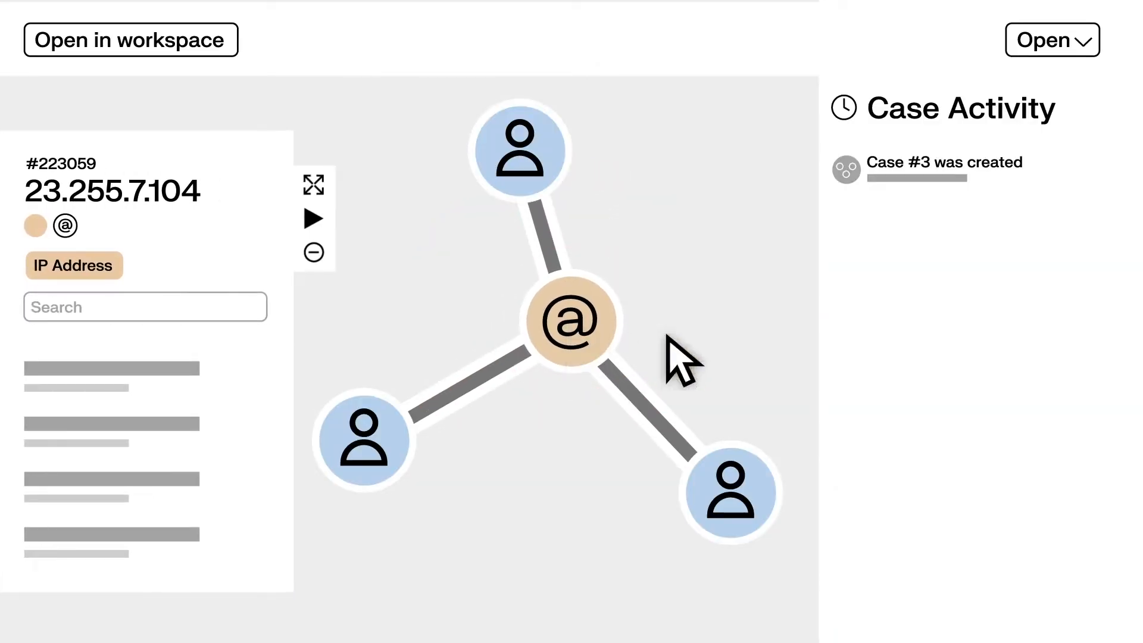
pyautogui.click(1052, 39)
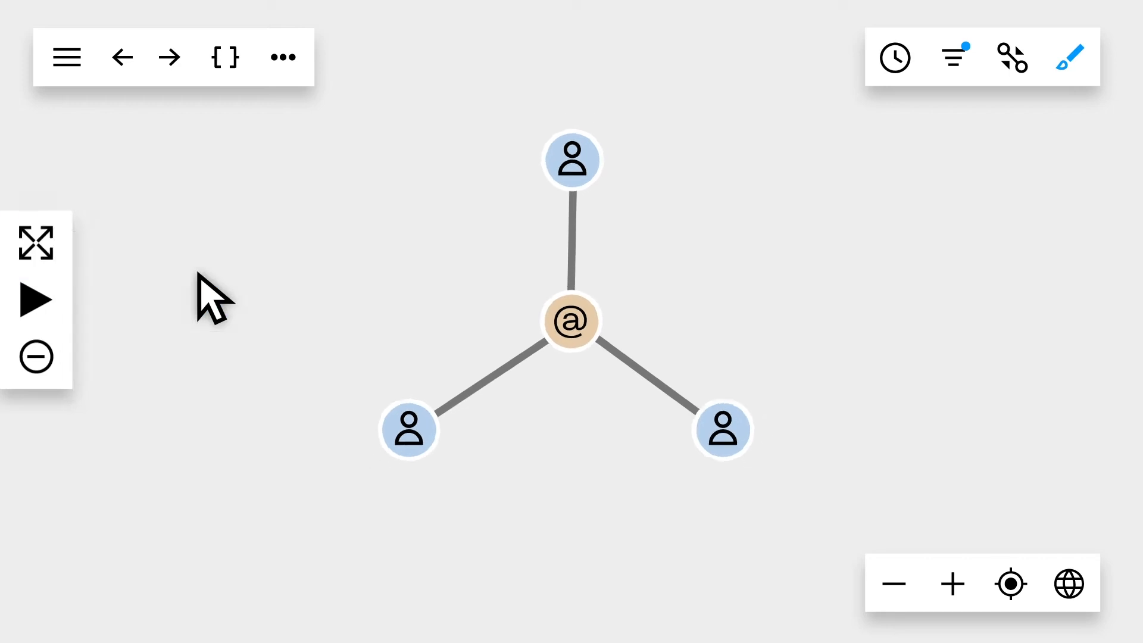
# Step: Expand the IP address's neighbours, view them on the map, then return to the network
pyautogui.click(571, 321)
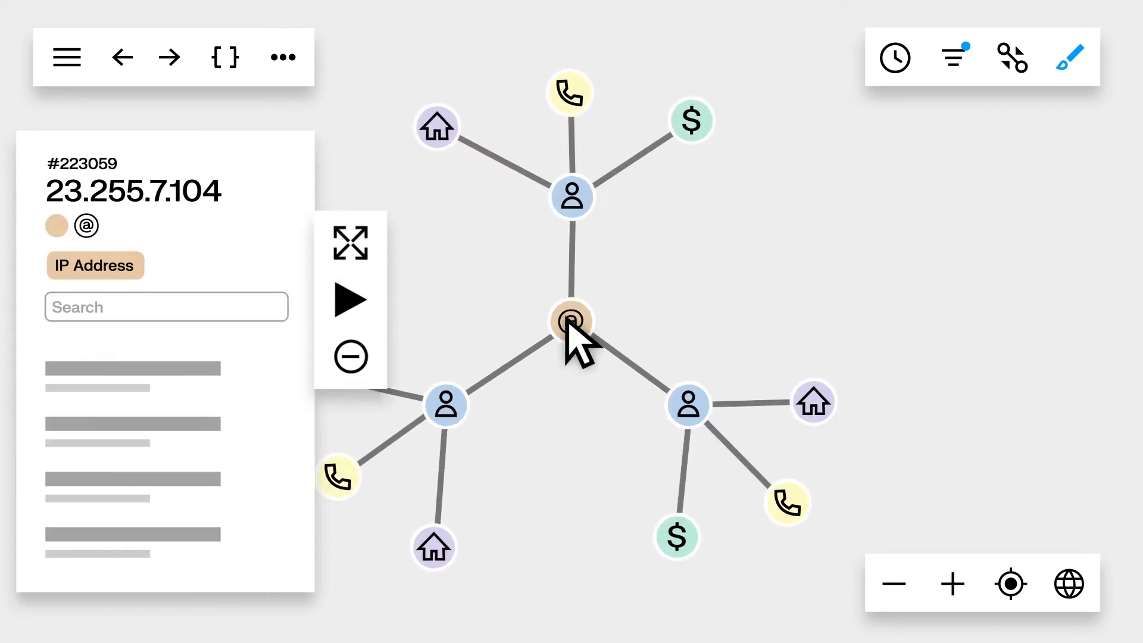
pyautogui.click(951, 57)
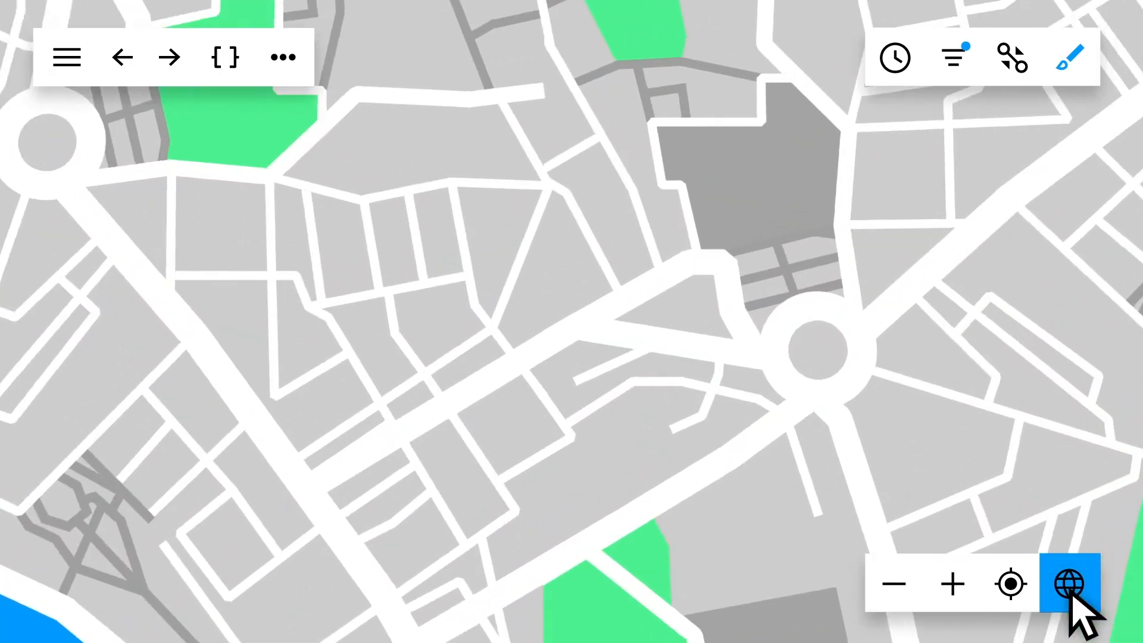
pyautogui.click(1068, 583)
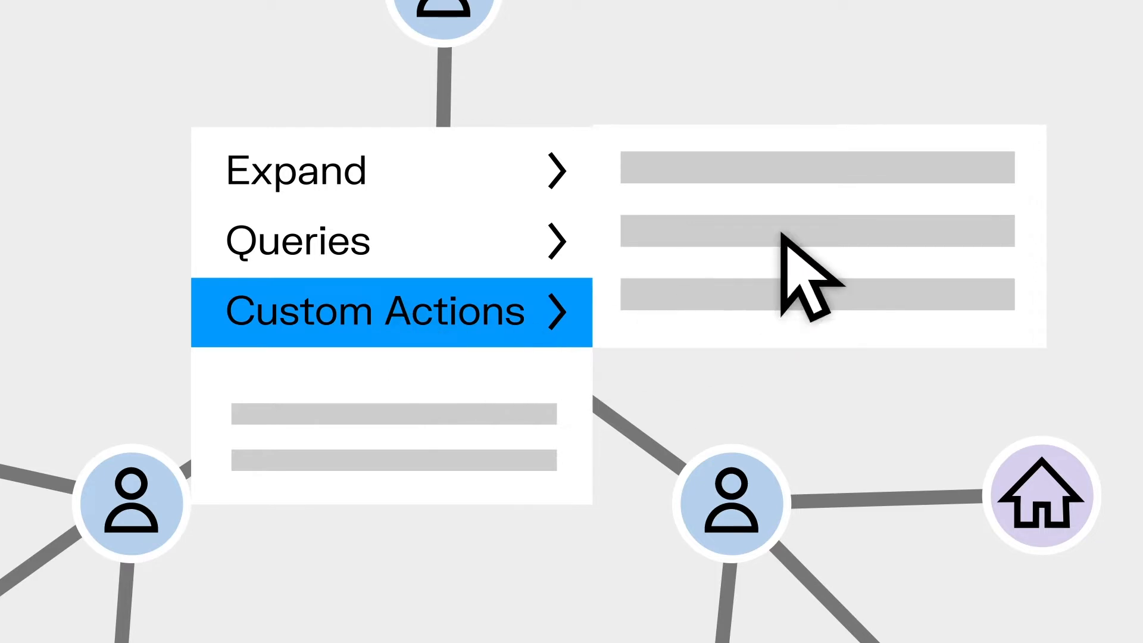
# Step: View the person's database record, then save the graph as Case #3467B shared with a colleague
pyautogui.click(374, 311)
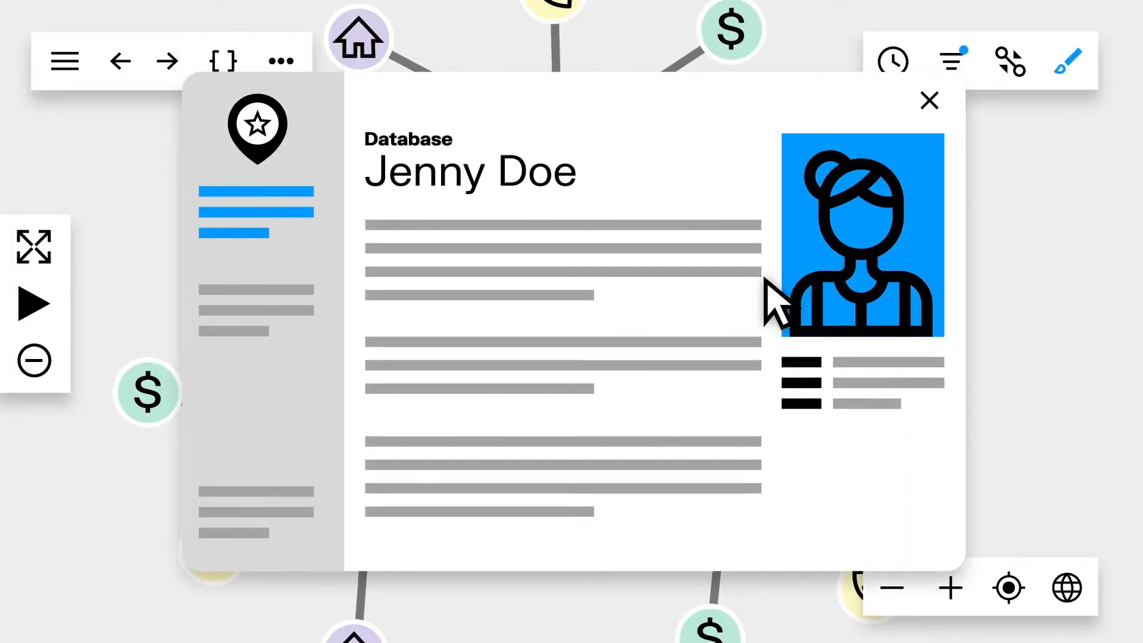
pyautogui.click(929, 100)
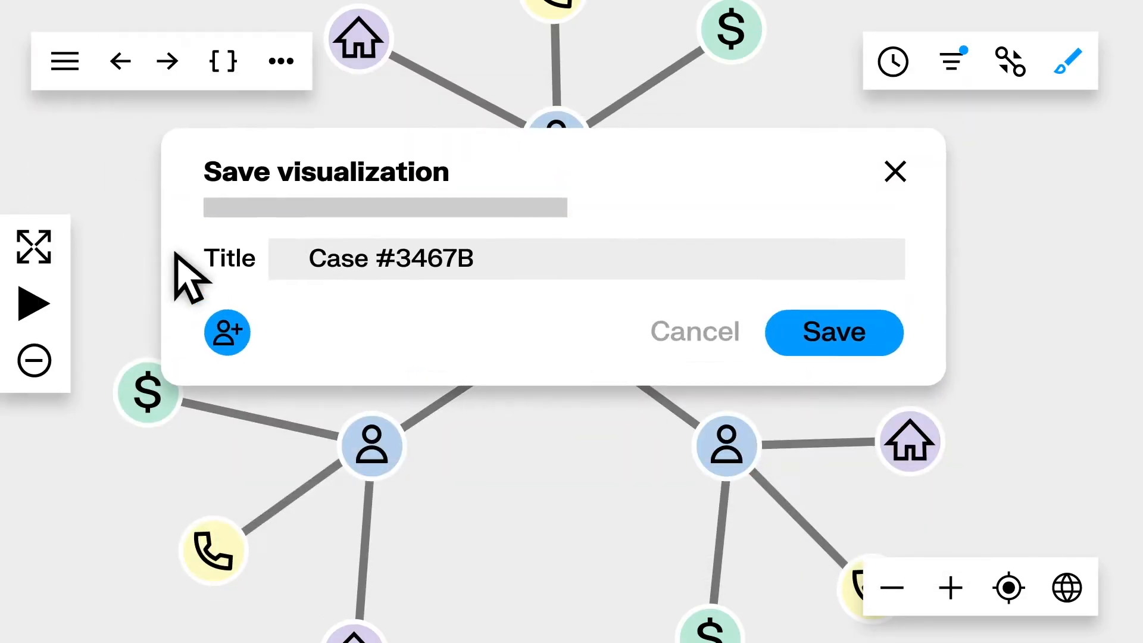
pyautogui.click(227, 332)
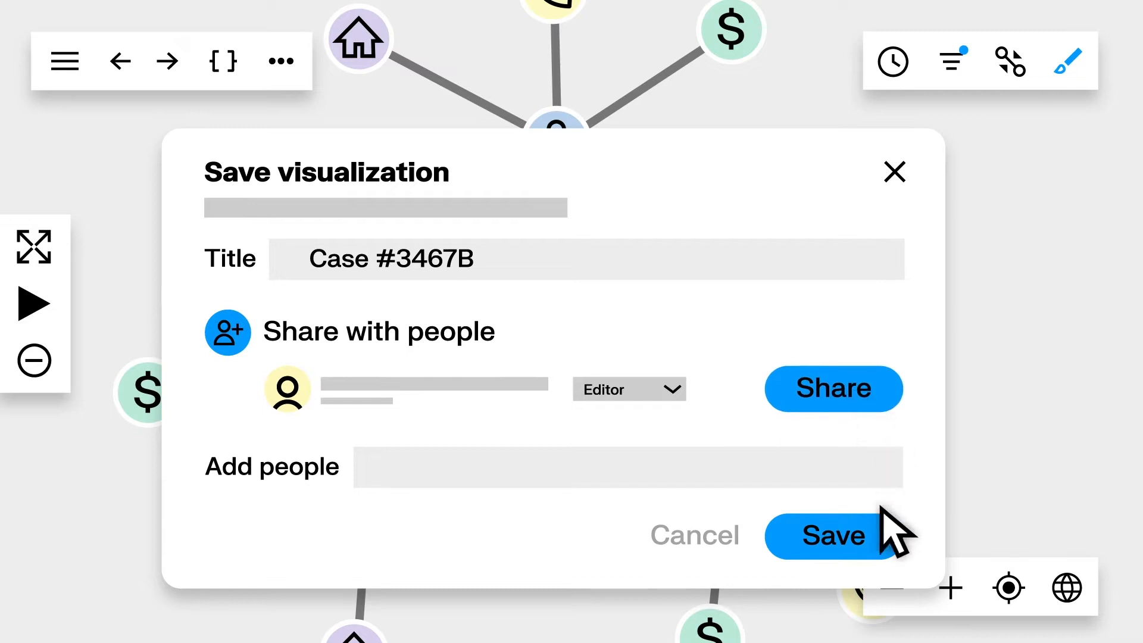
pyautogui.click(833, 535)
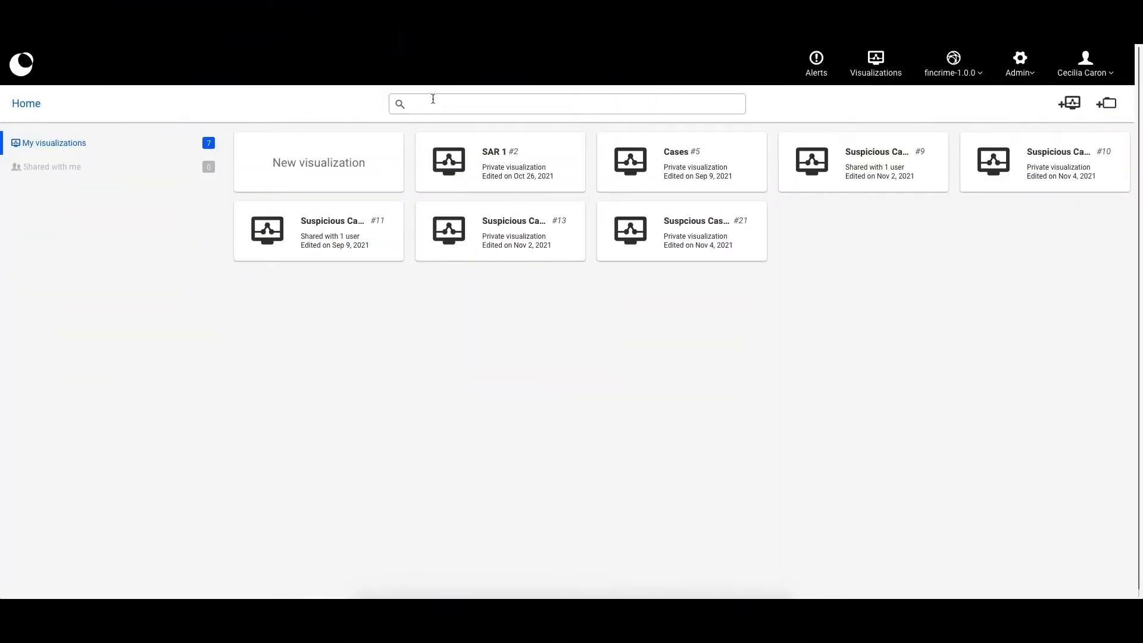
# Step: Search for 'River Wisdom' and open the result in a new visualization
pyautogui.write('River Wis')
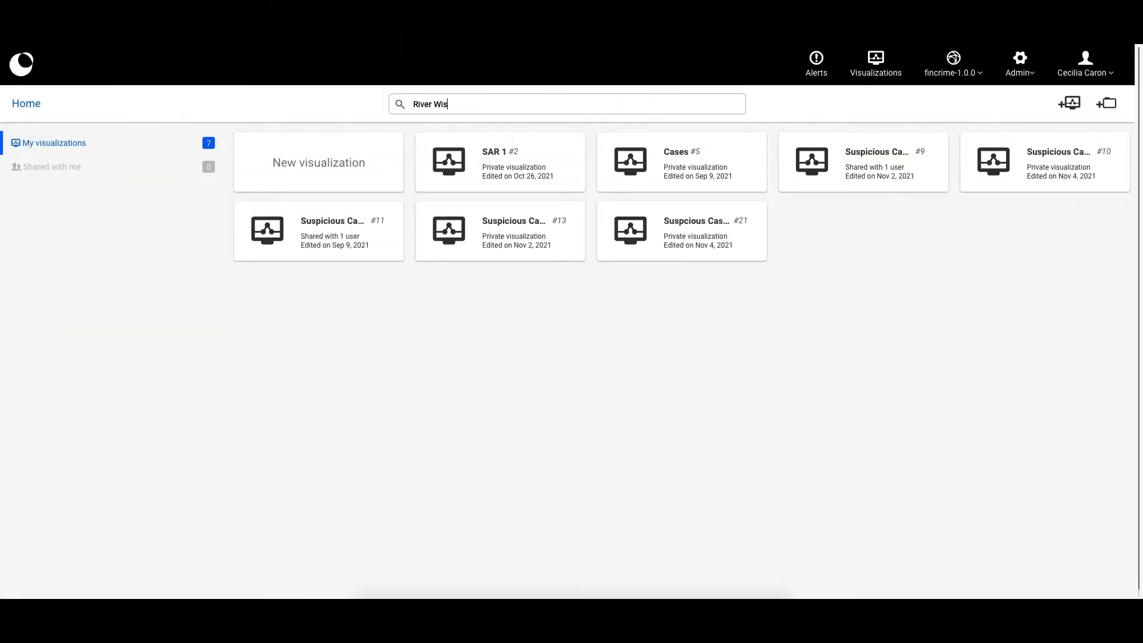
pyautogui.write('dom')
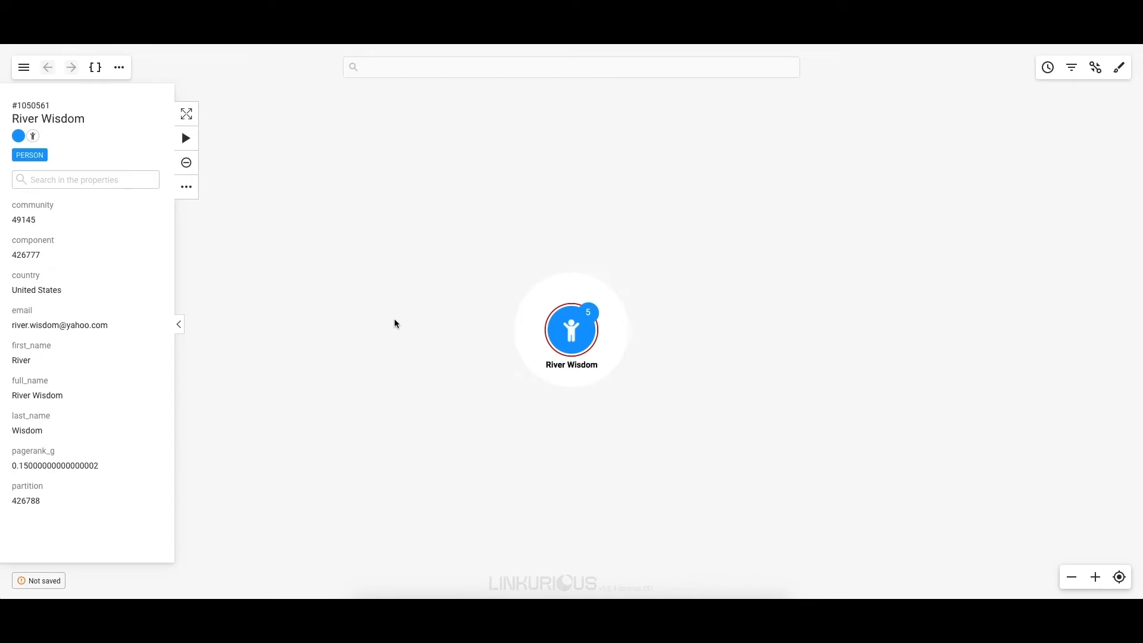
pyautogui.moveTo(572, 345)
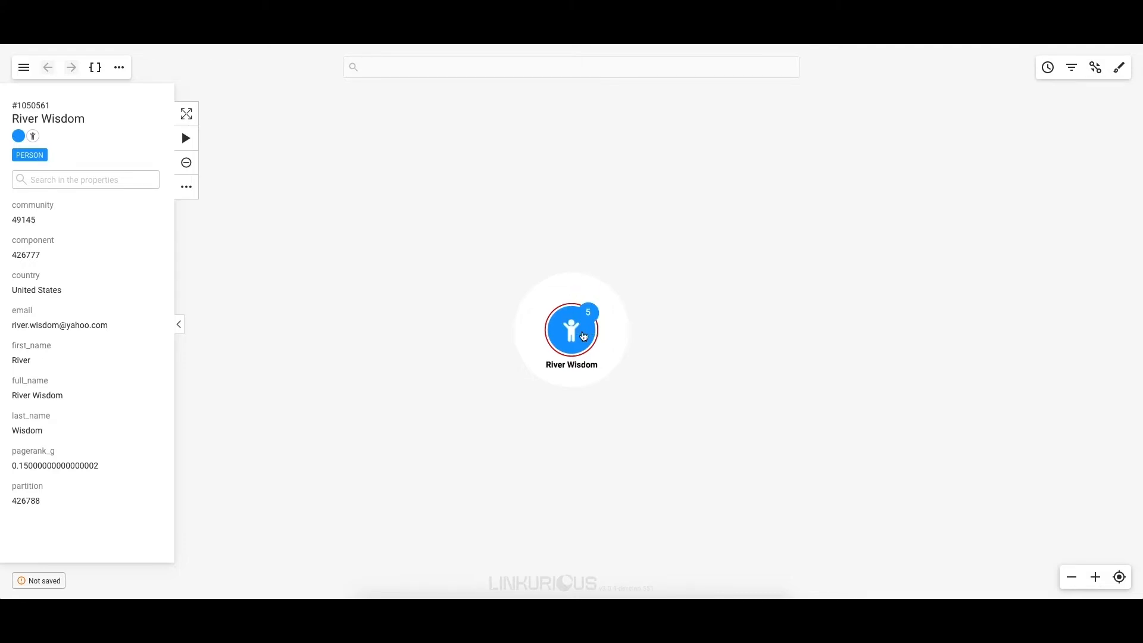
pyautogui.doubleClick(572, 327)
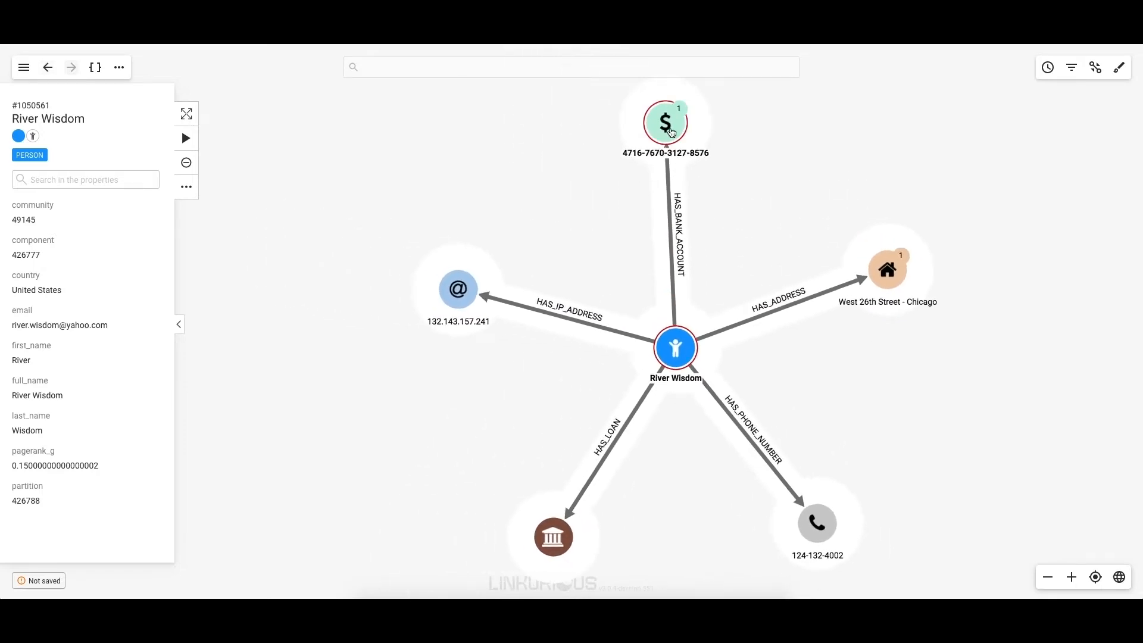
pyautogui.click(664, 122)
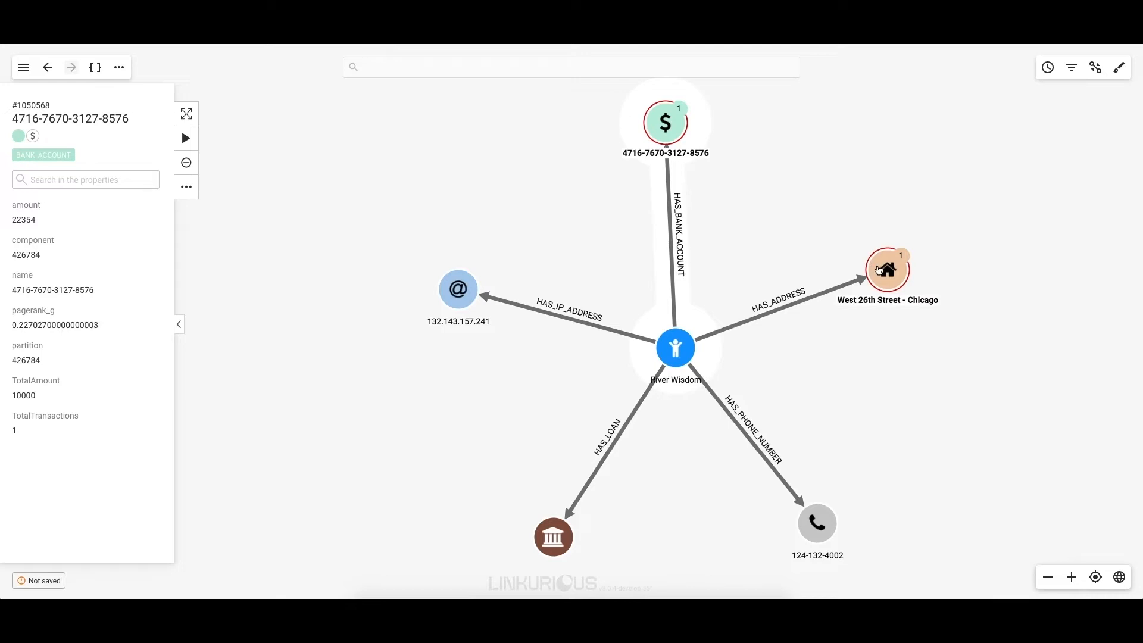
pyautogui.click(816, 523)
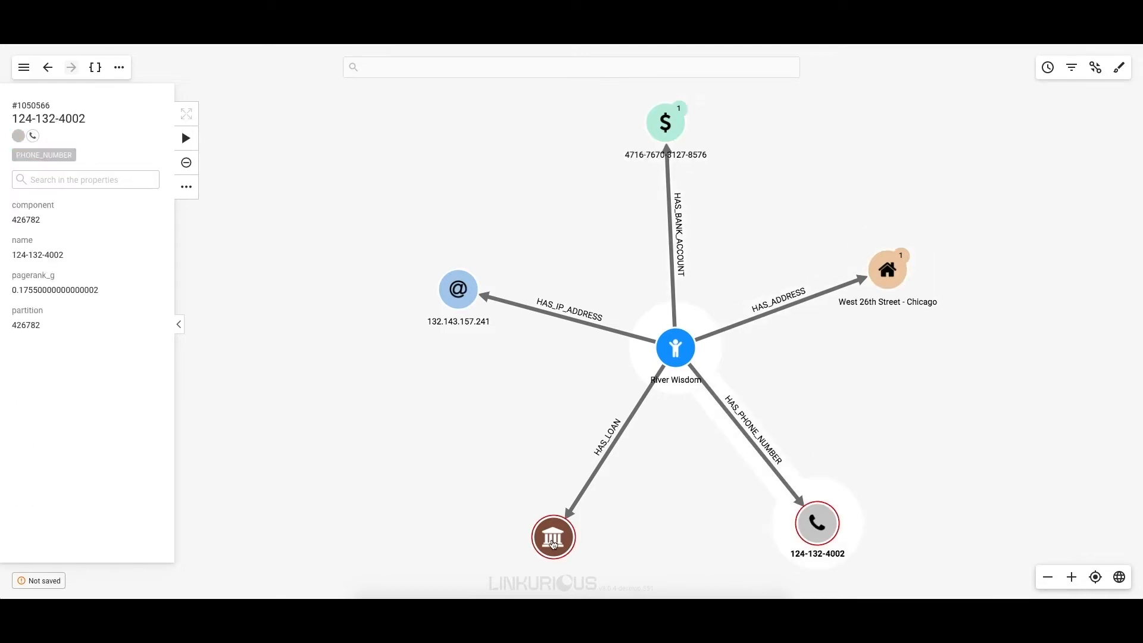
pyautogui.click(458, 289)
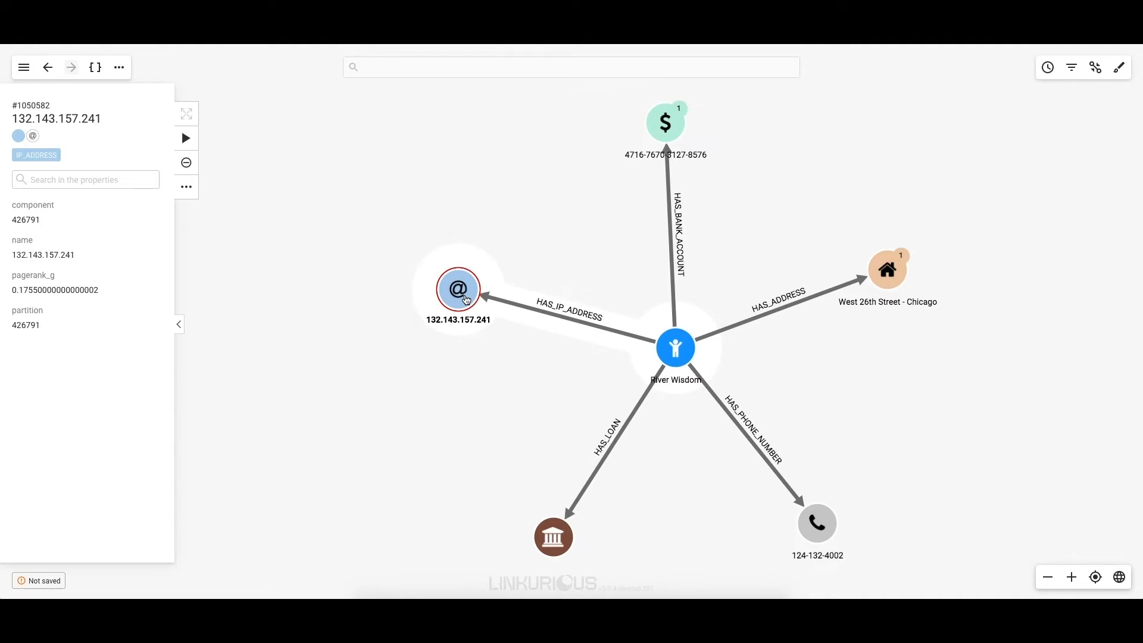
pyautogui.click(664, 121)
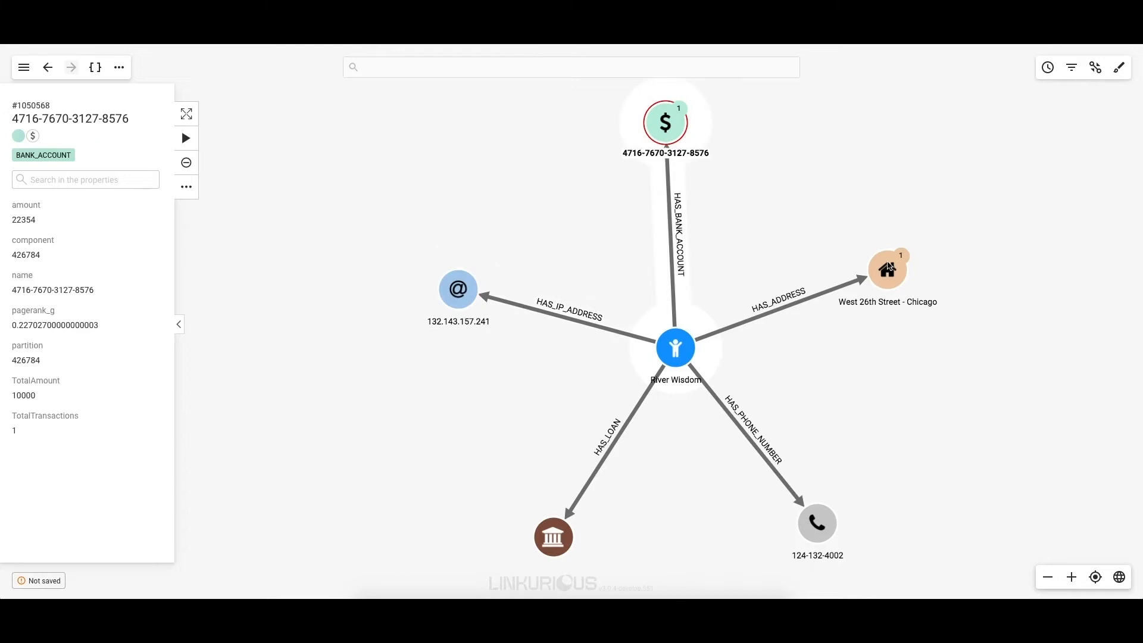
pyautogui.click(887, 268)
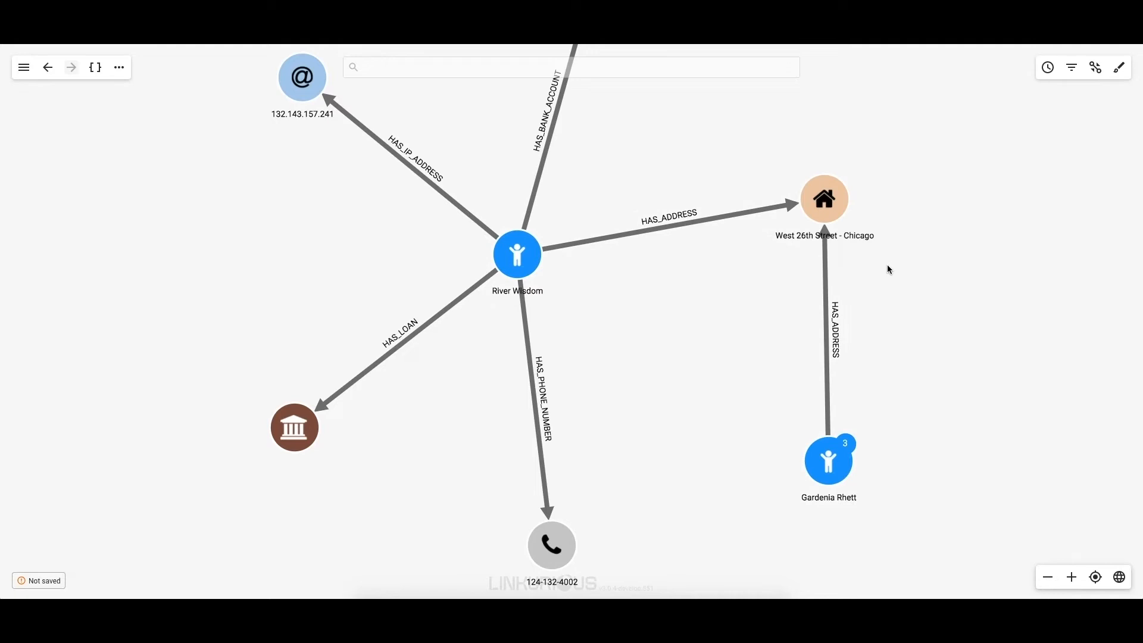
pyautogui.click(828, 461)
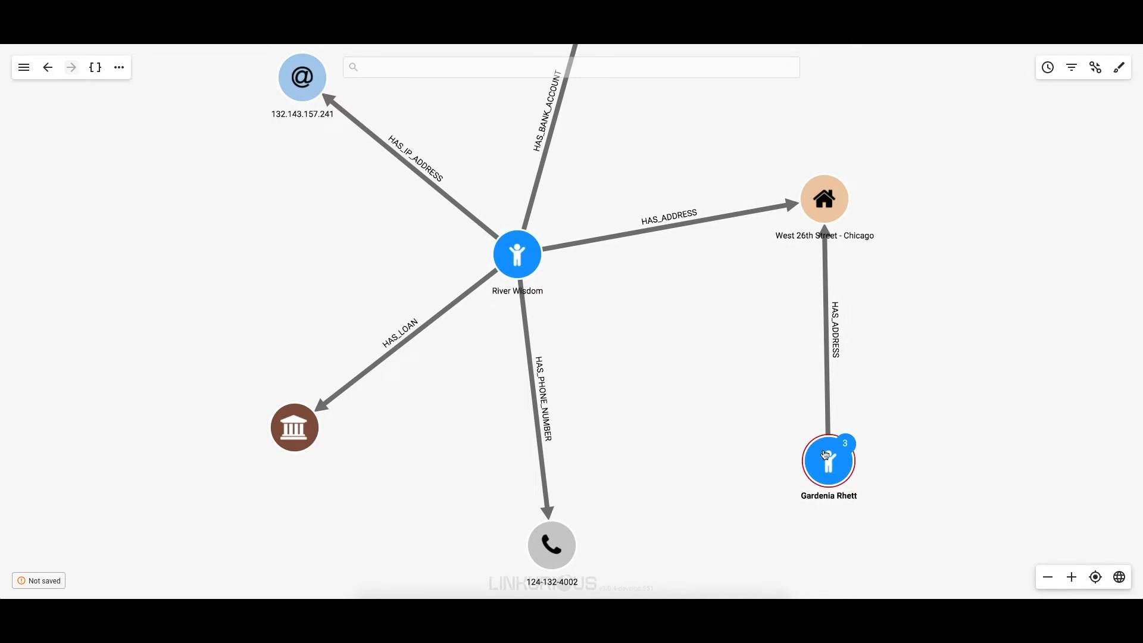
pyautogui.click(828, 461)
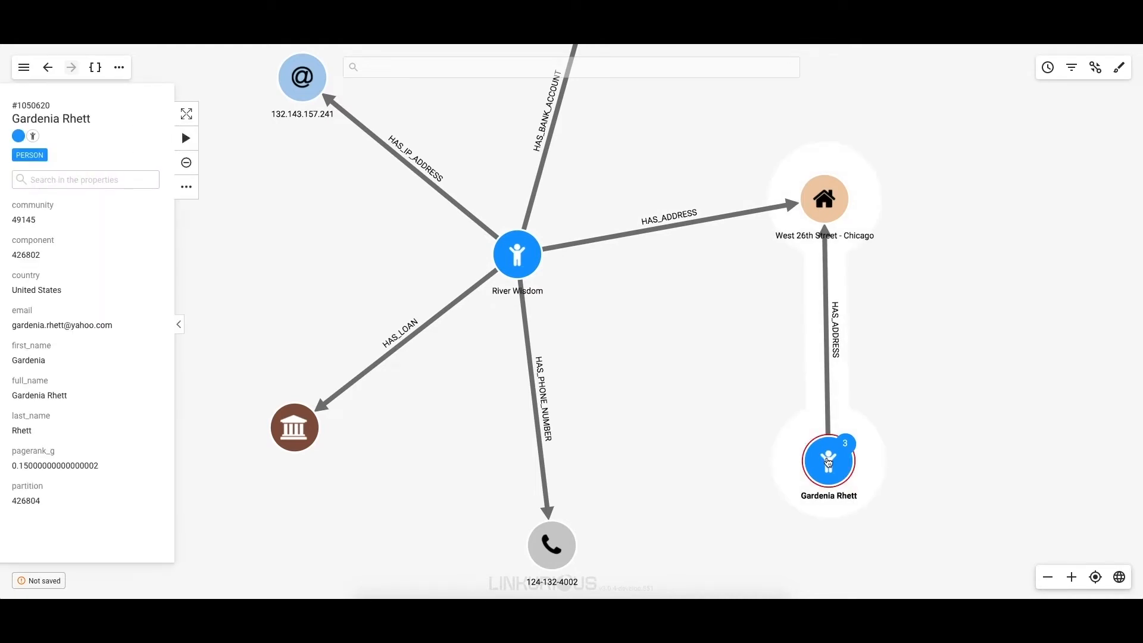
pyautogui.doubleClick(827, 460)
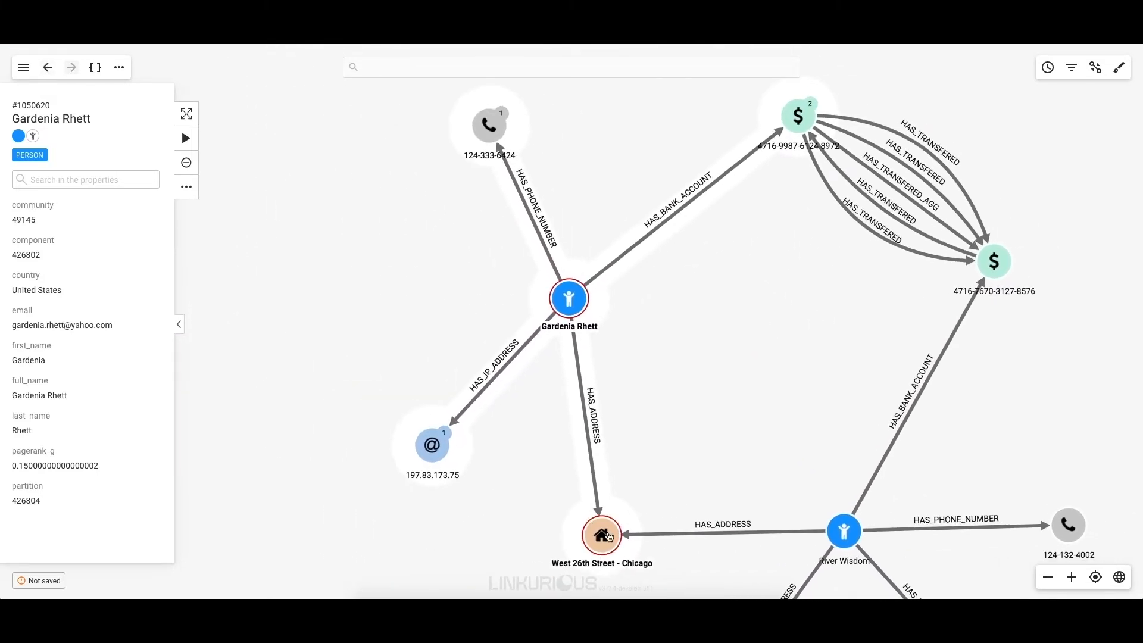
pyautogui.click(601, 535)
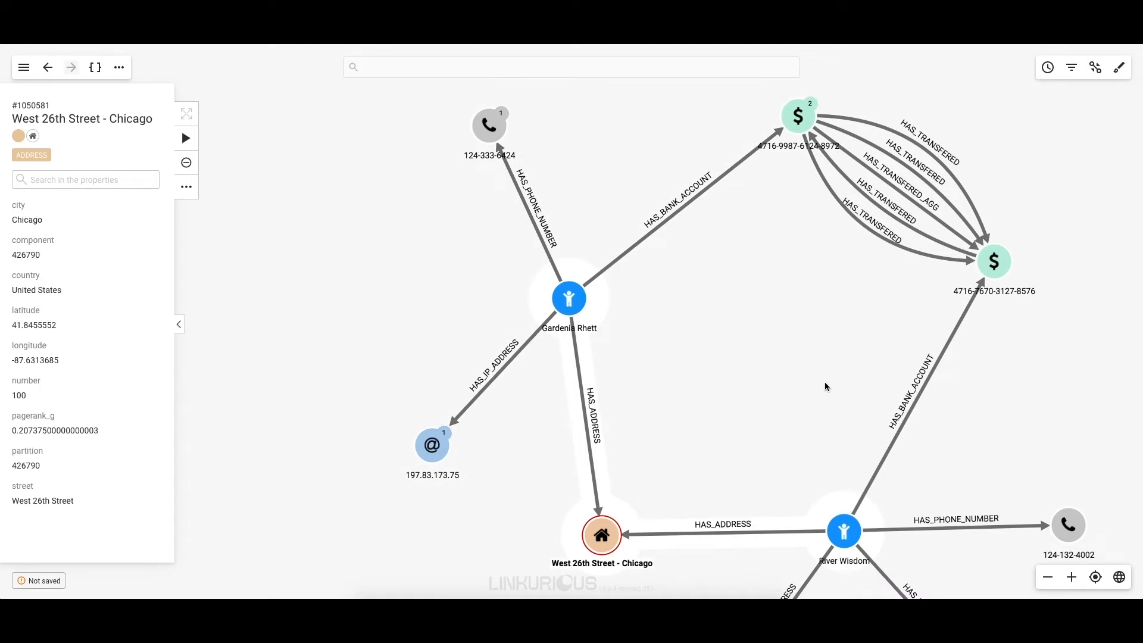
pyautogui.click(993, 260)
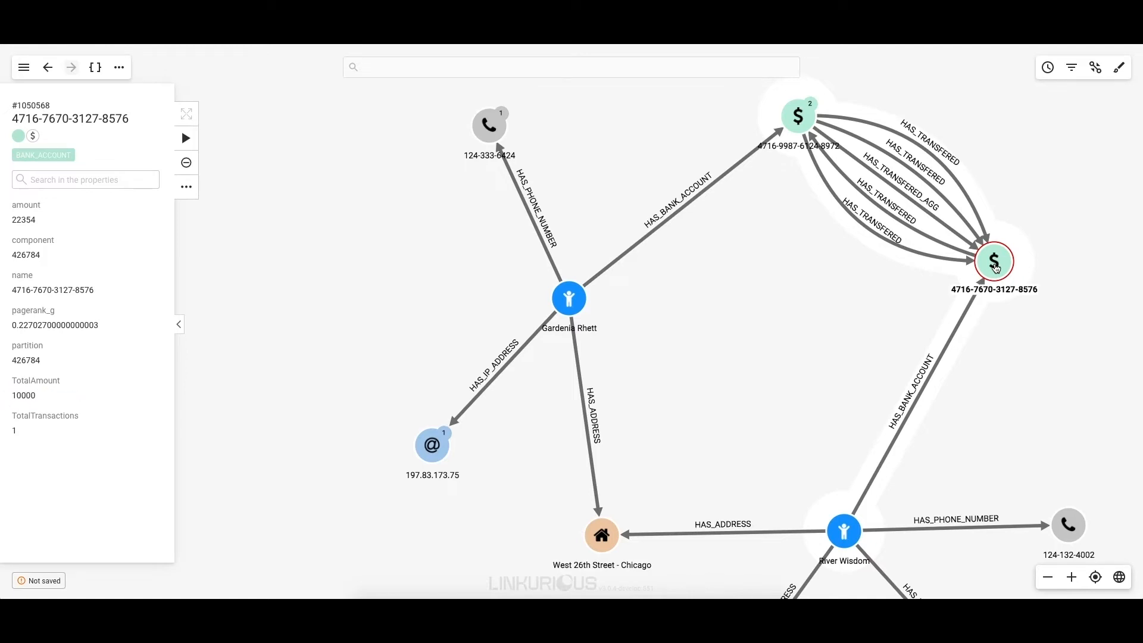
pyautogui.click(882, 222)
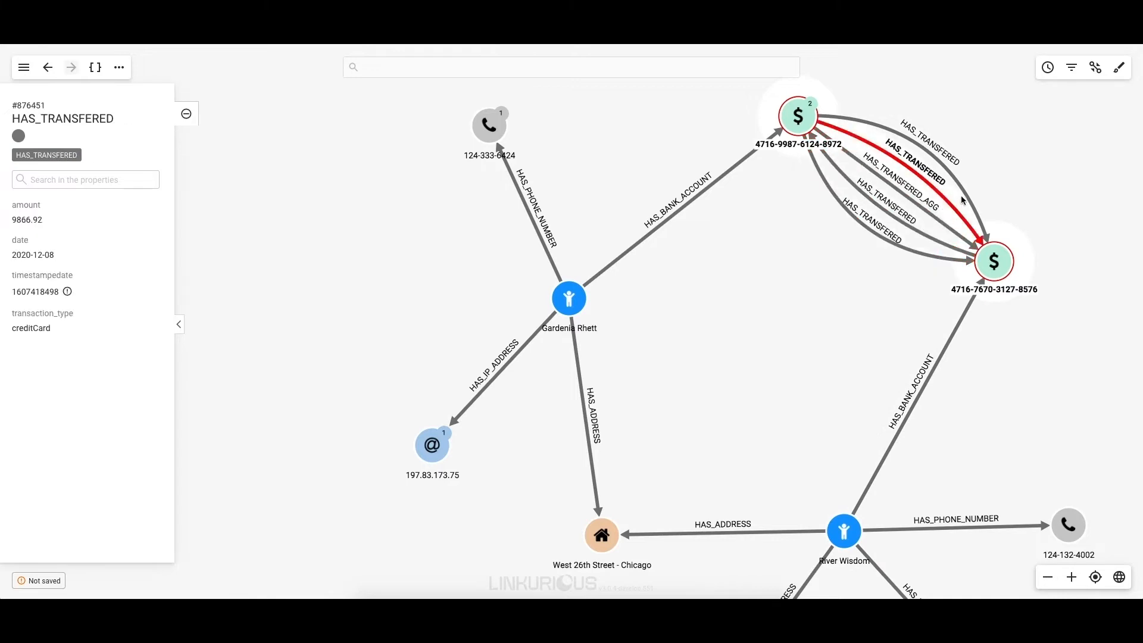
pyautogui.click(925, 142)
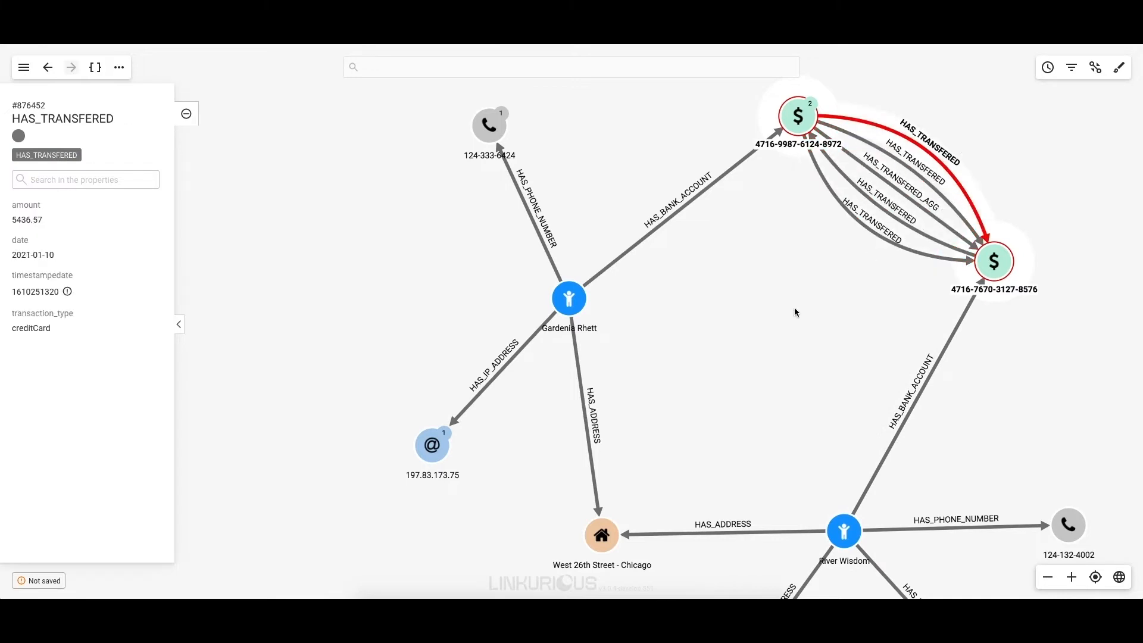
pyautogui.click(568, 297)
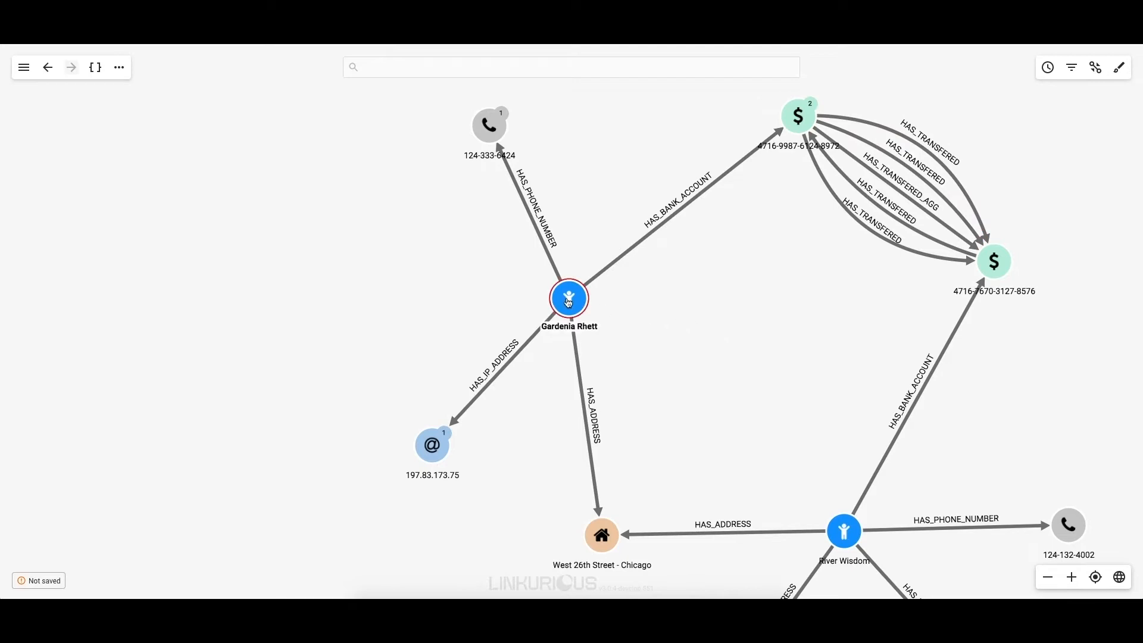
pyautogui.click(119, 67)
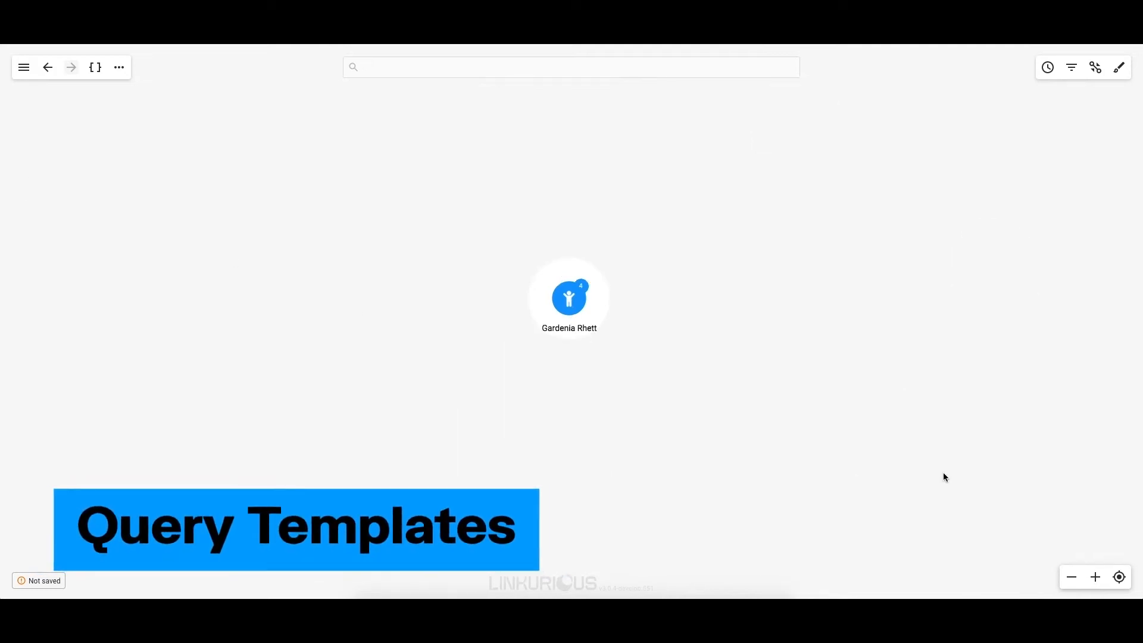
pyautogui.click(1119, 577)
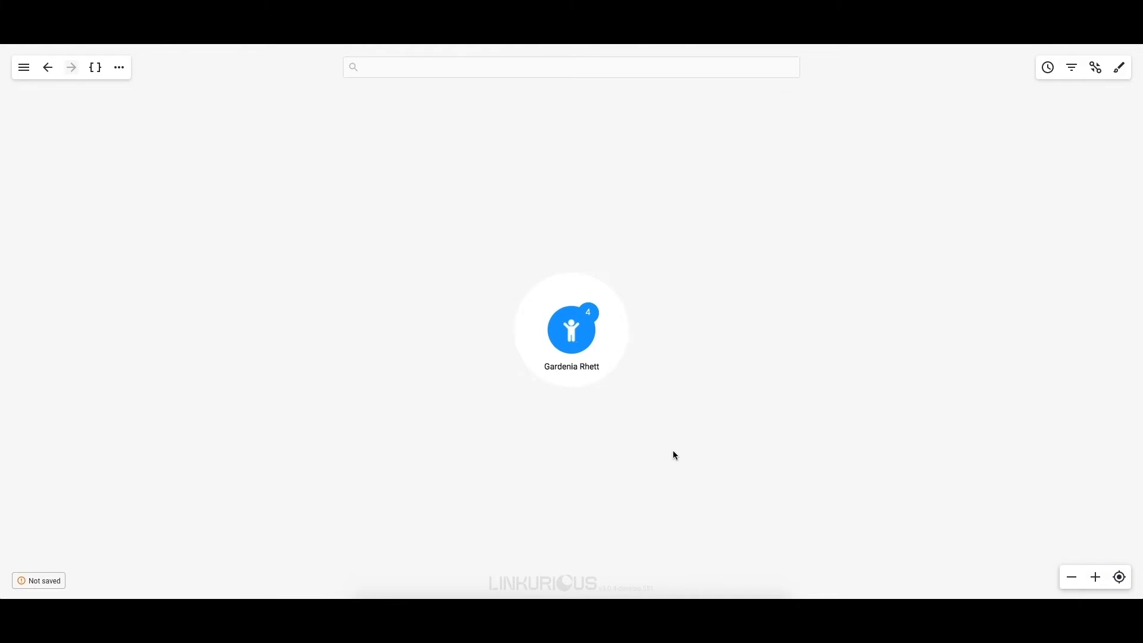
pyautogui.rightClick(571, 329)
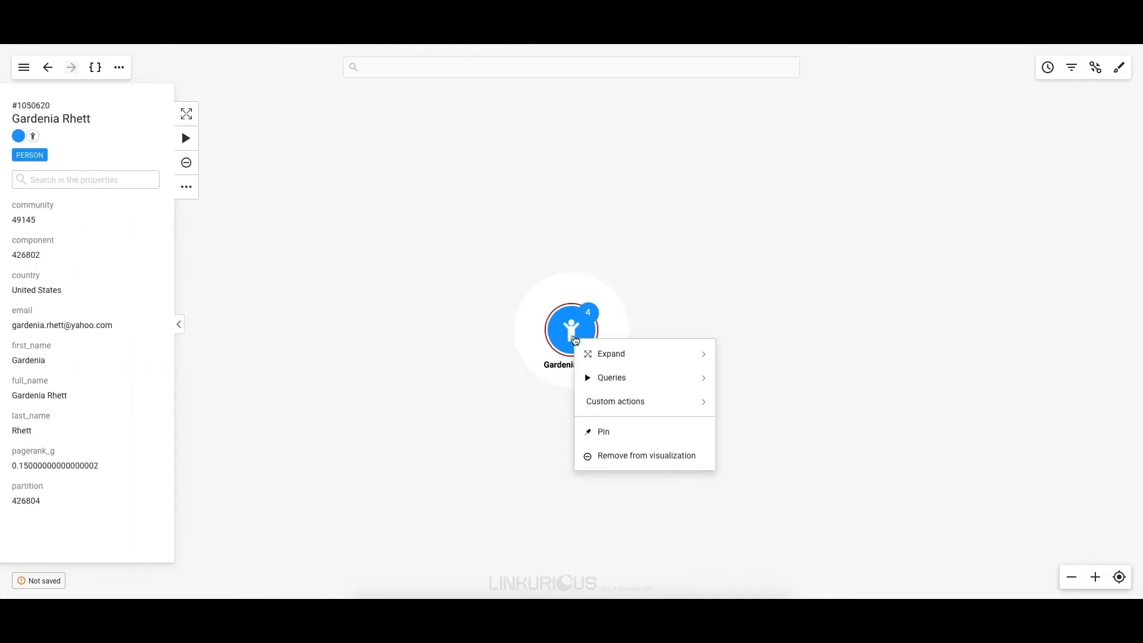
pyautogui.click(741, 408)
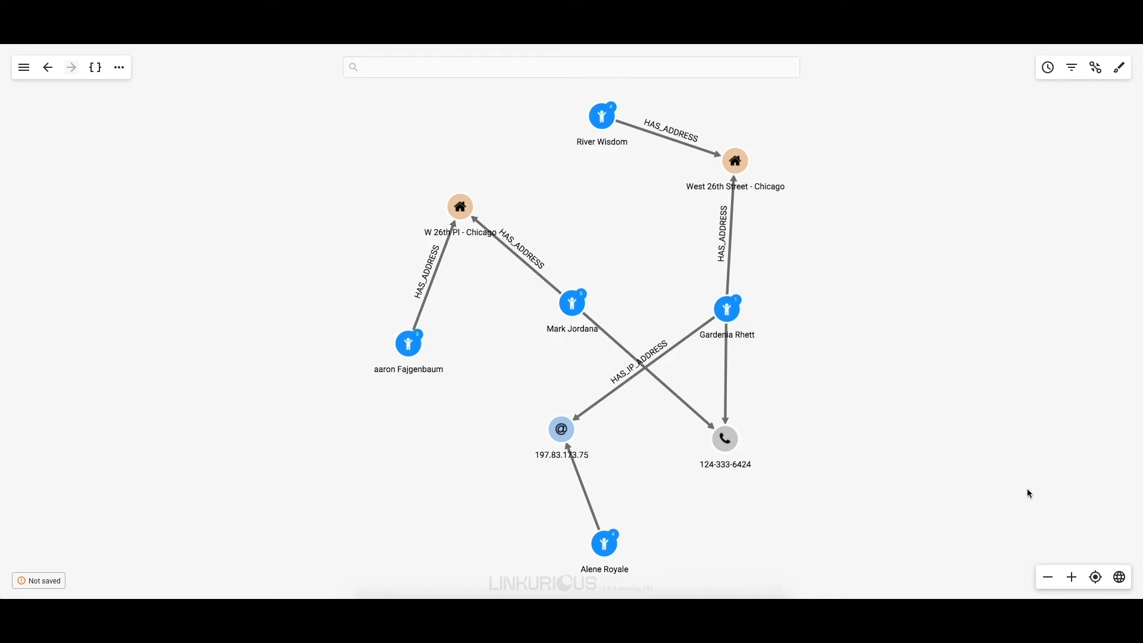
pyautogui.click(571, 302)
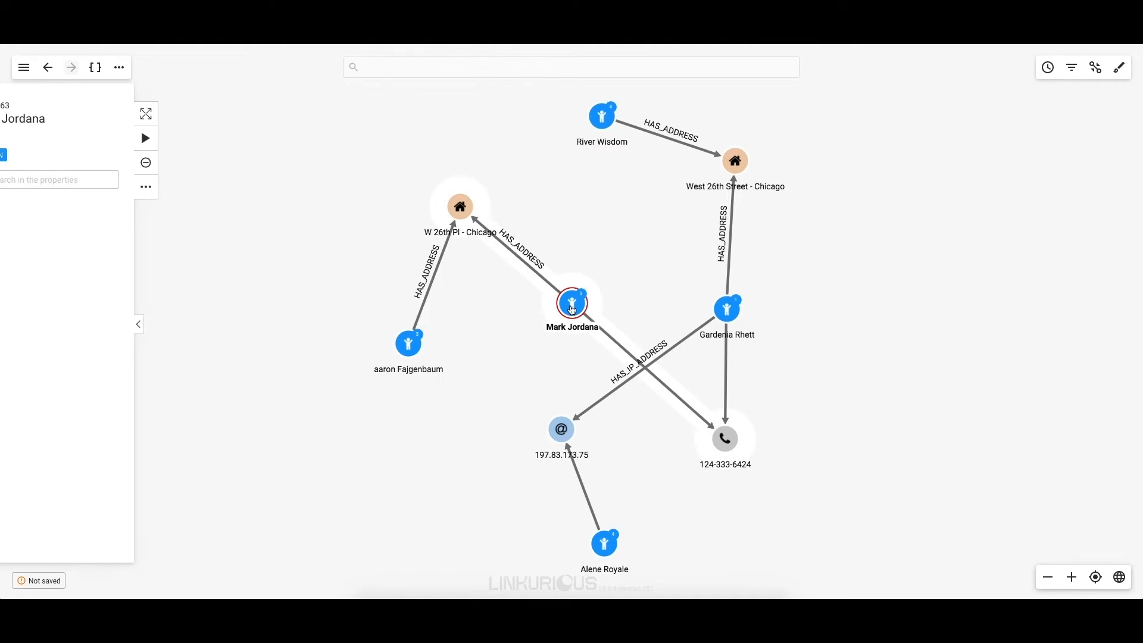
pyautogui.click(409, 342)
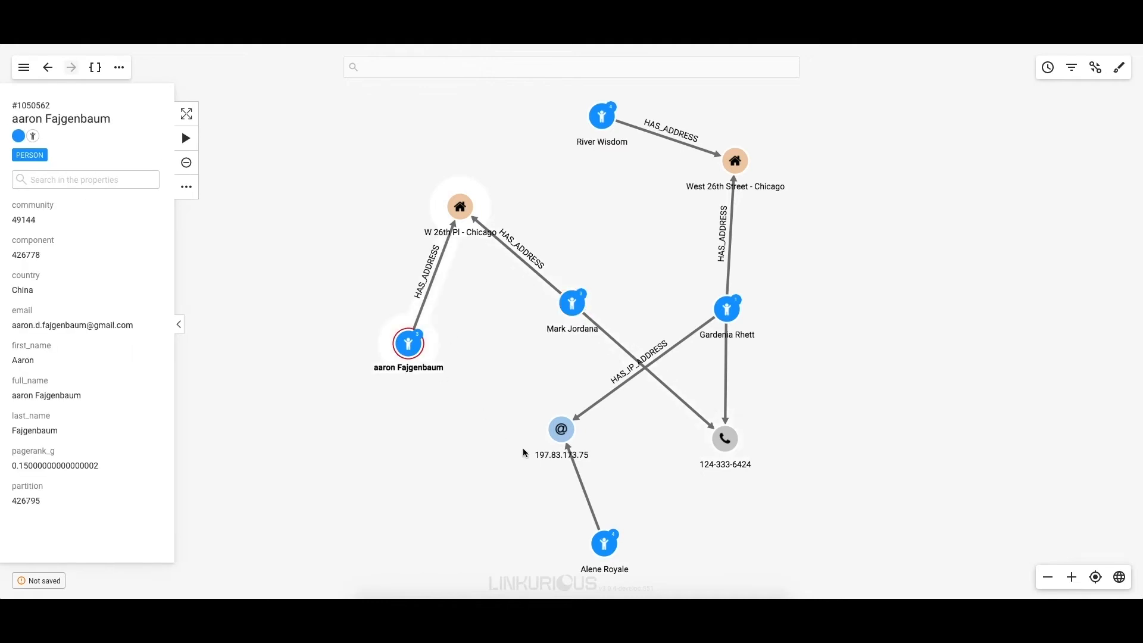
pyautogui.click(604, 542)
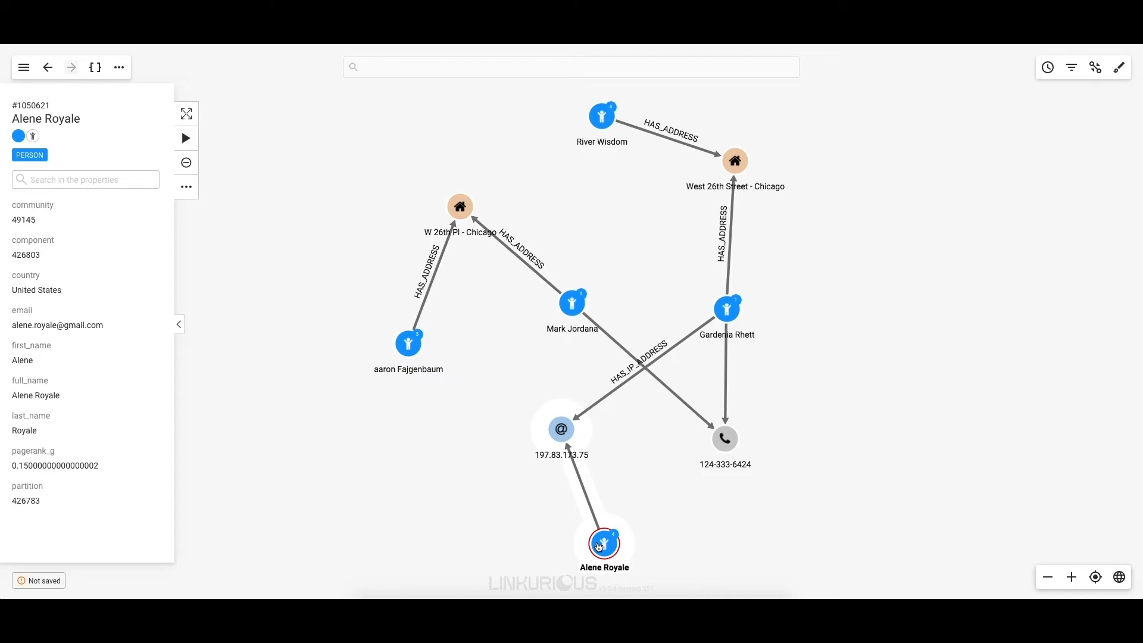
pyautogui.click(560, 428)
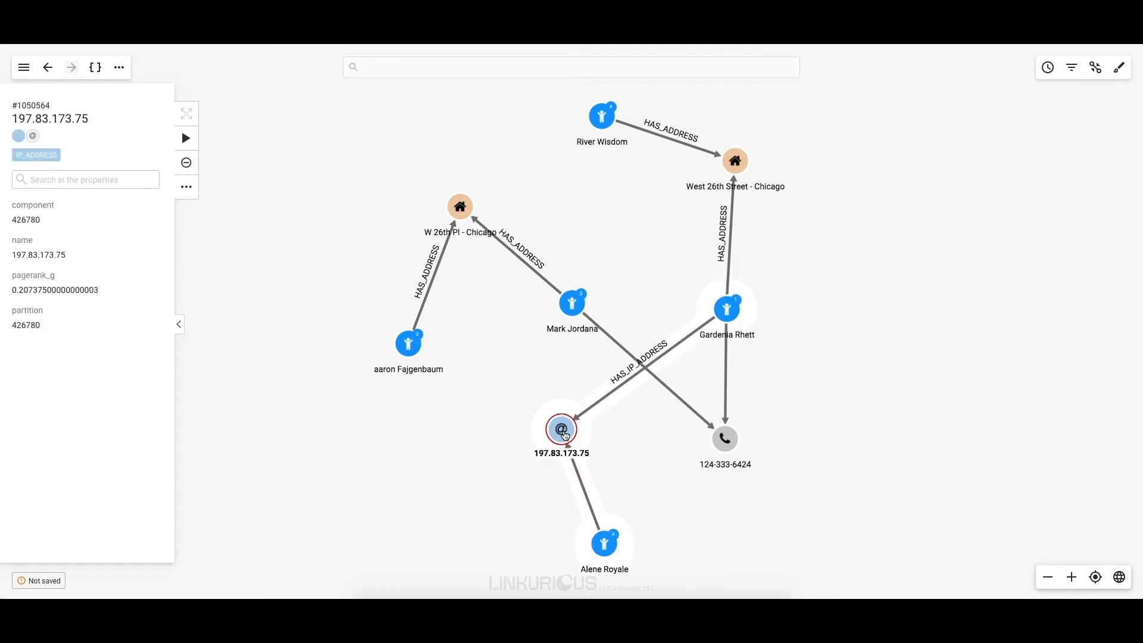
pyautogui.moveTo(714, 448)
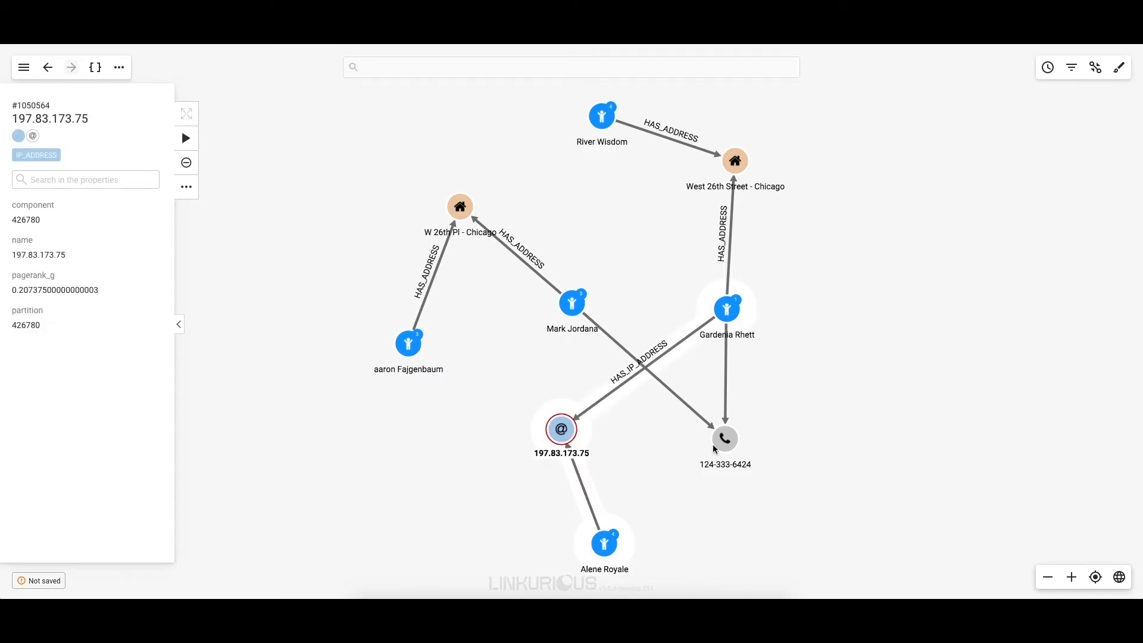
pyautogui.click(724, 438)
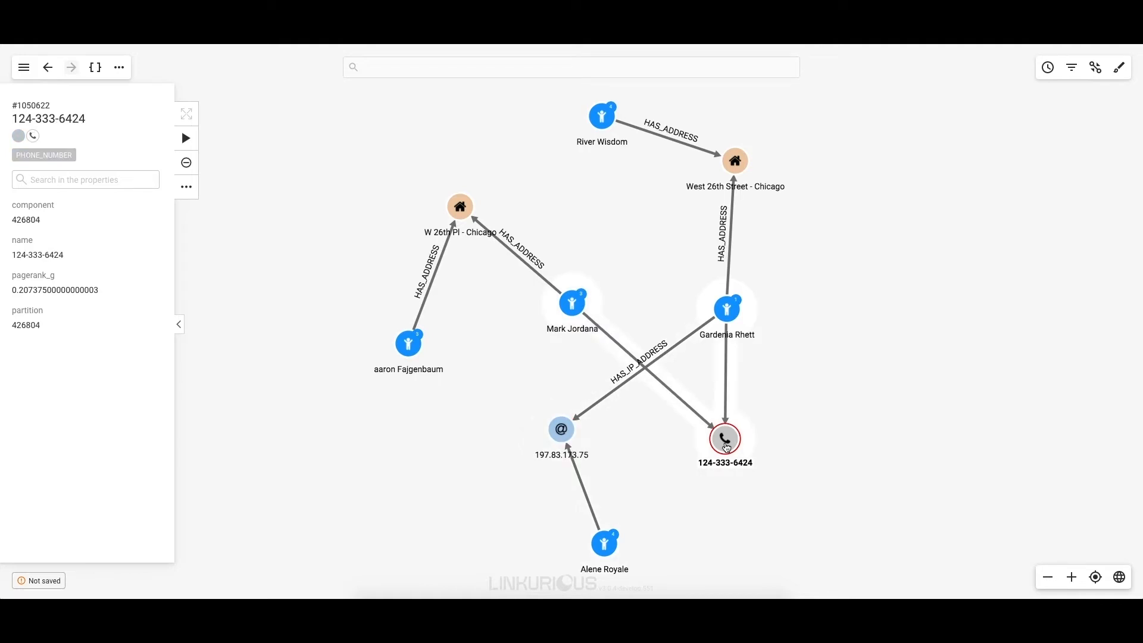
pyautogui.click(459, 206)
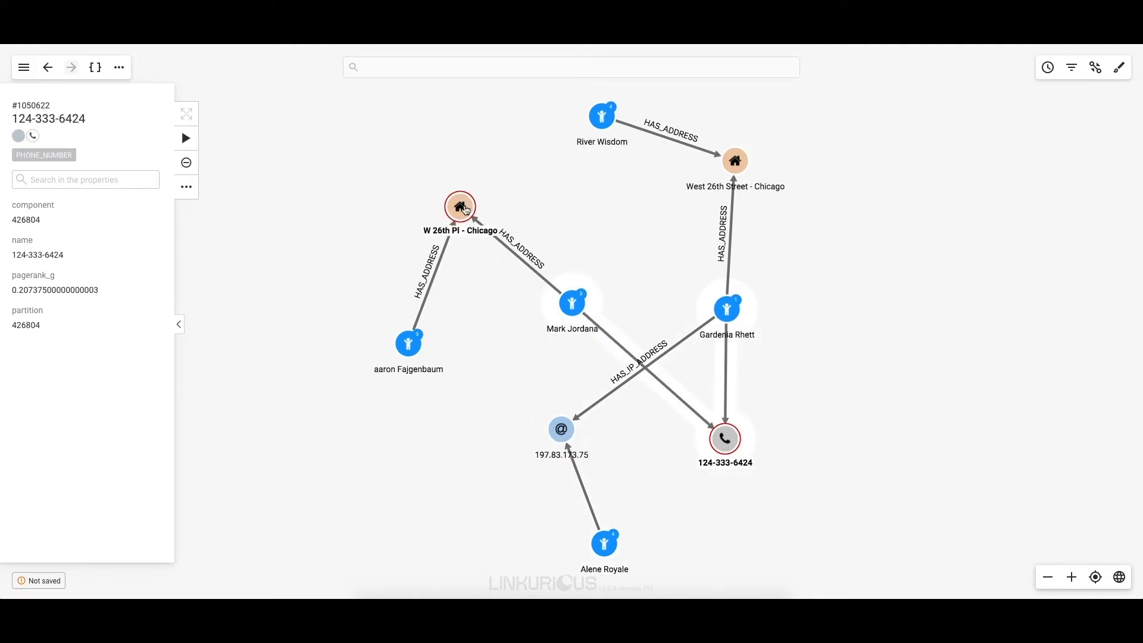
pyautogui.click(459, 206)
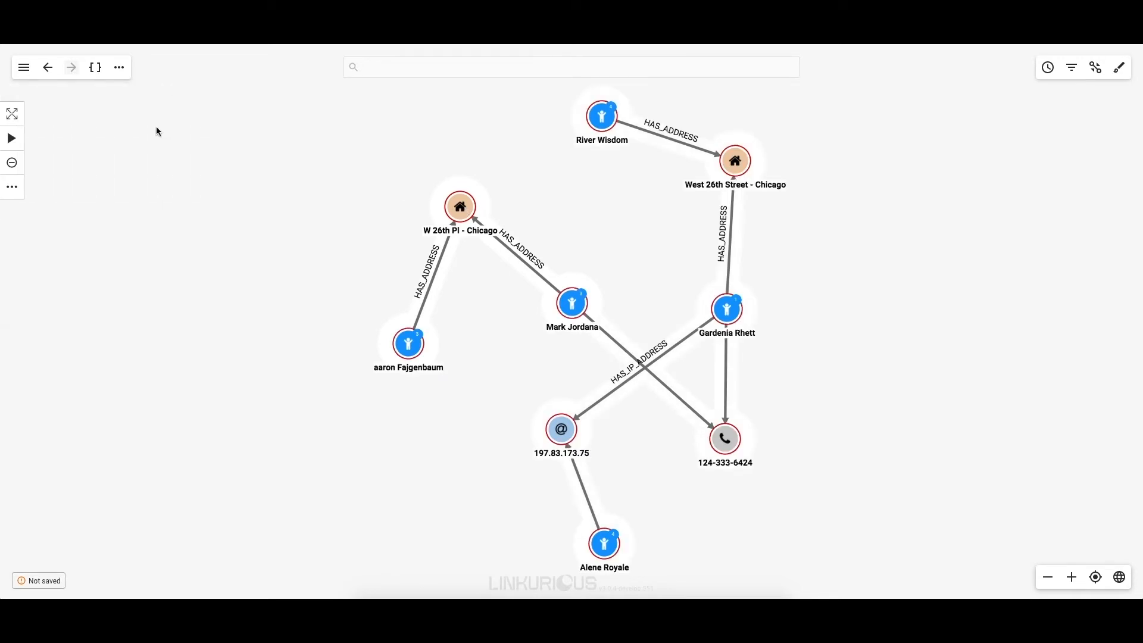
pyautogui.click(12, 138)
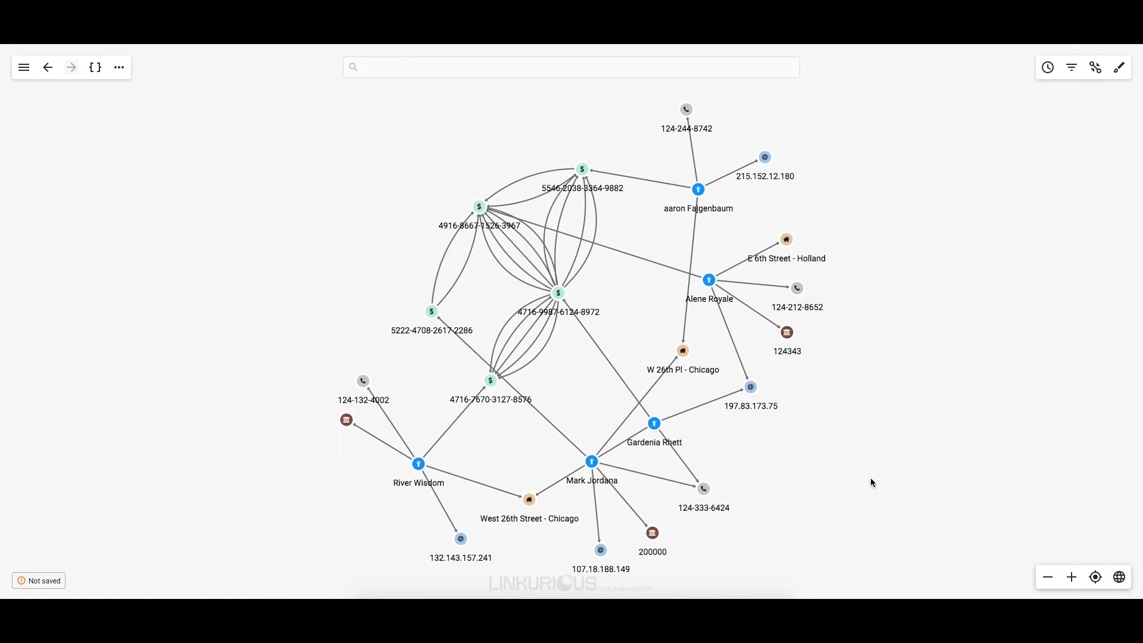
pyautogui.moveTo(516, 442)
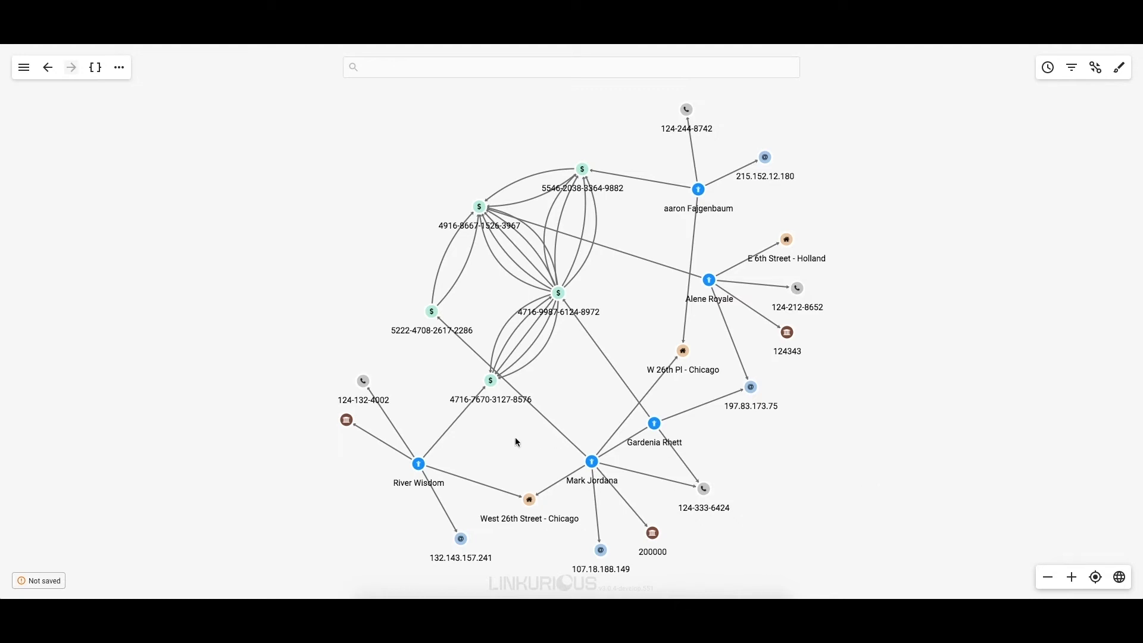
pyautogui.click(418, 463)
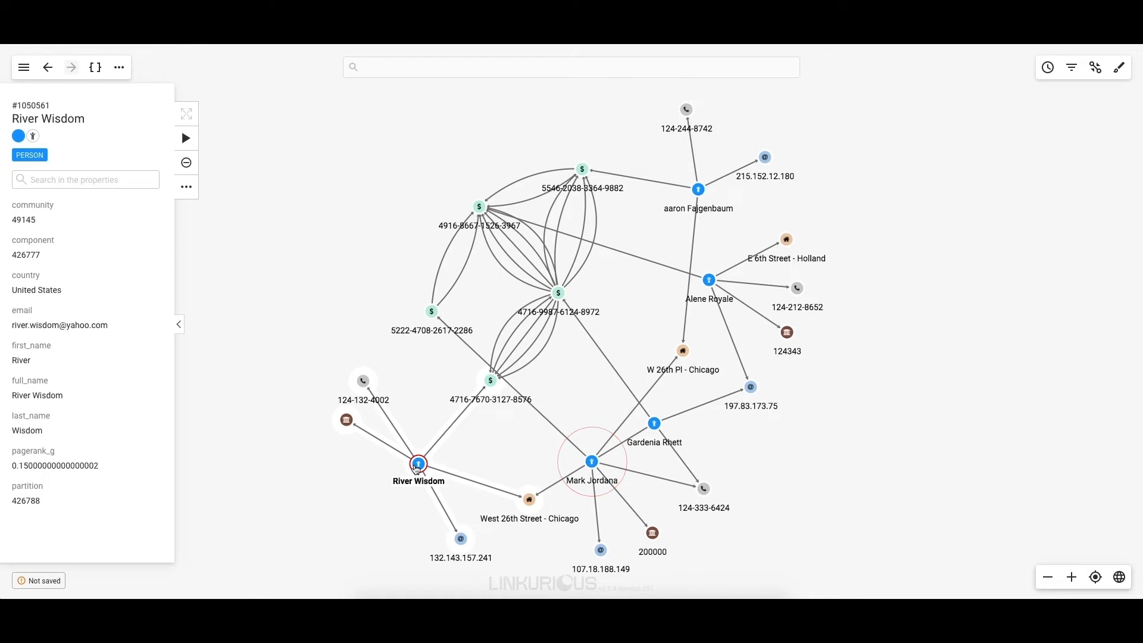
pyautogui.click(698, 189)
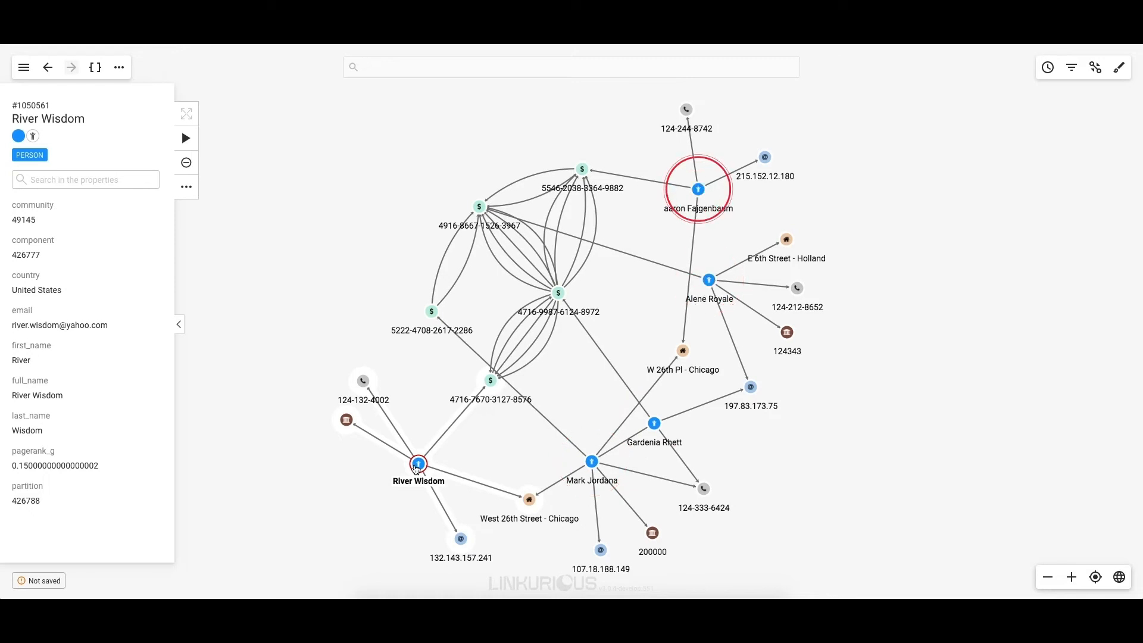
pyautogui.click(697, 189)
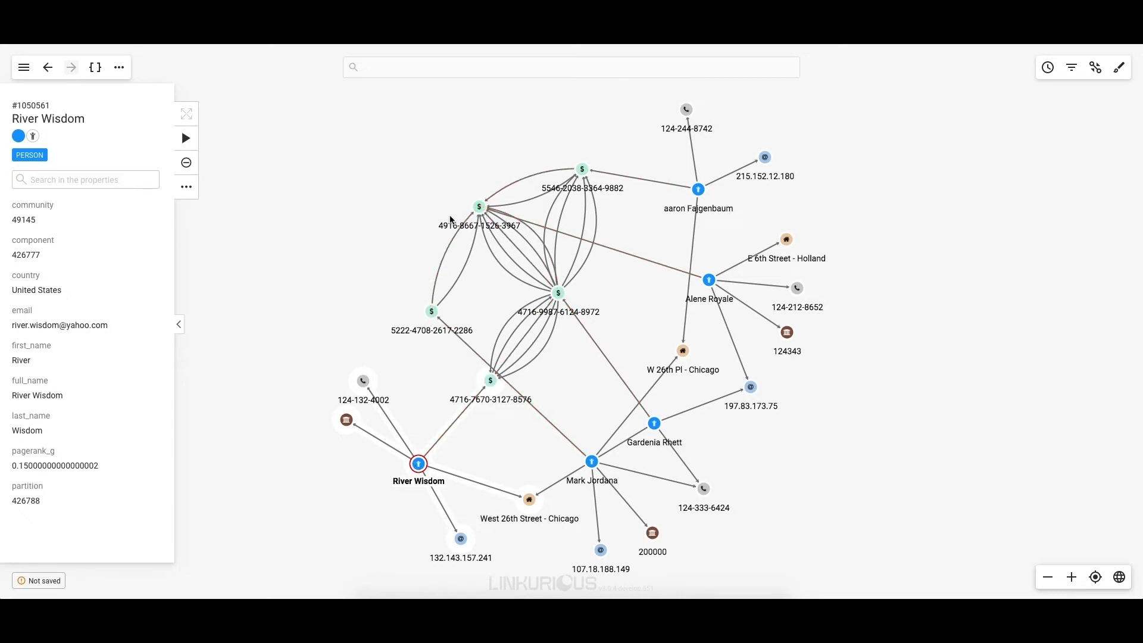
pyautogui.click(478, 207)
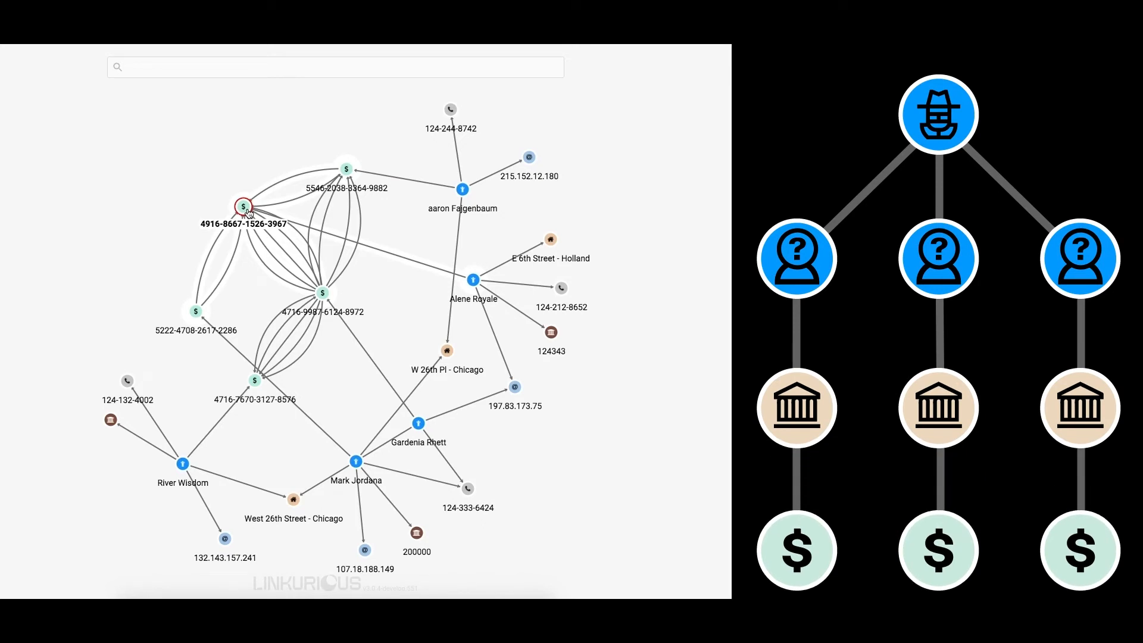
pyautogui.click(243, 207)
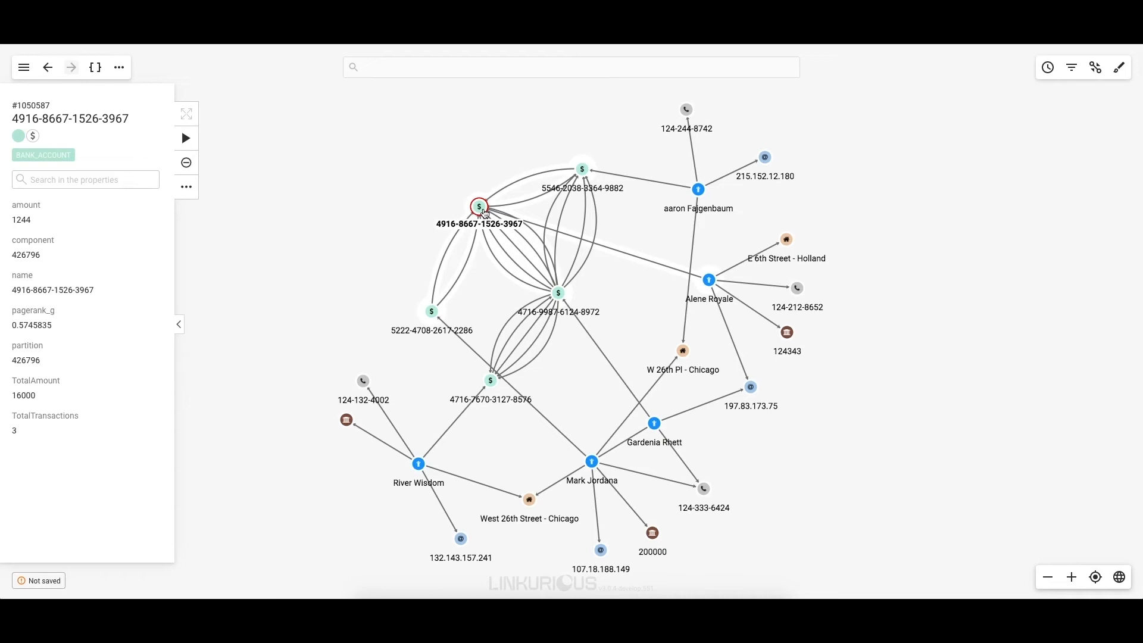
pyautogui.click(698, 189)
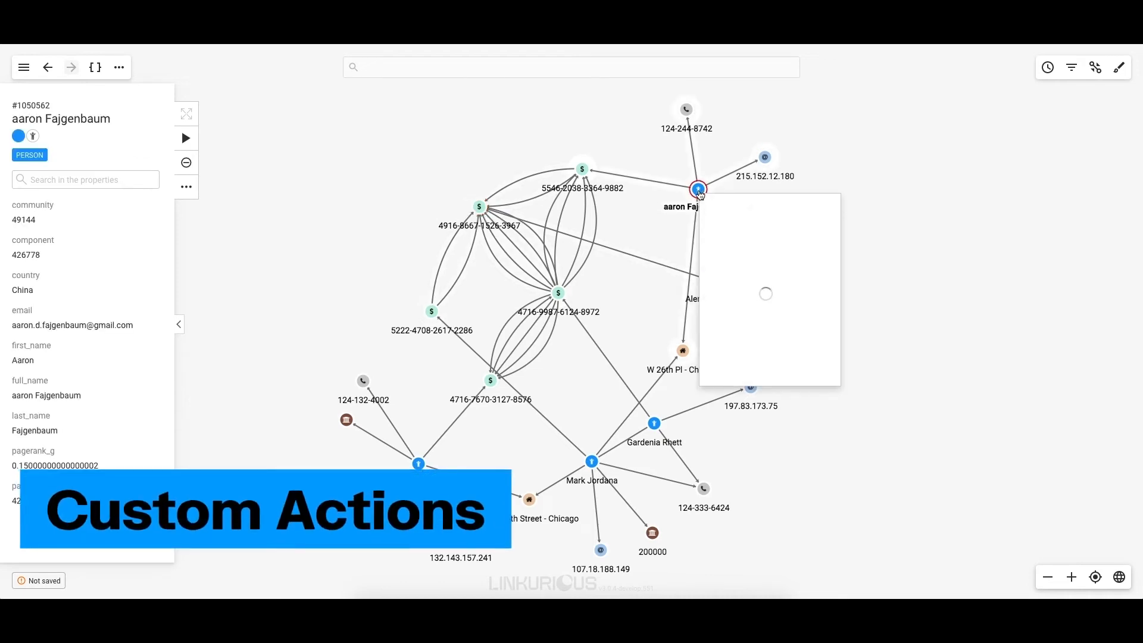
pyautogui.moveTo(740, 256)
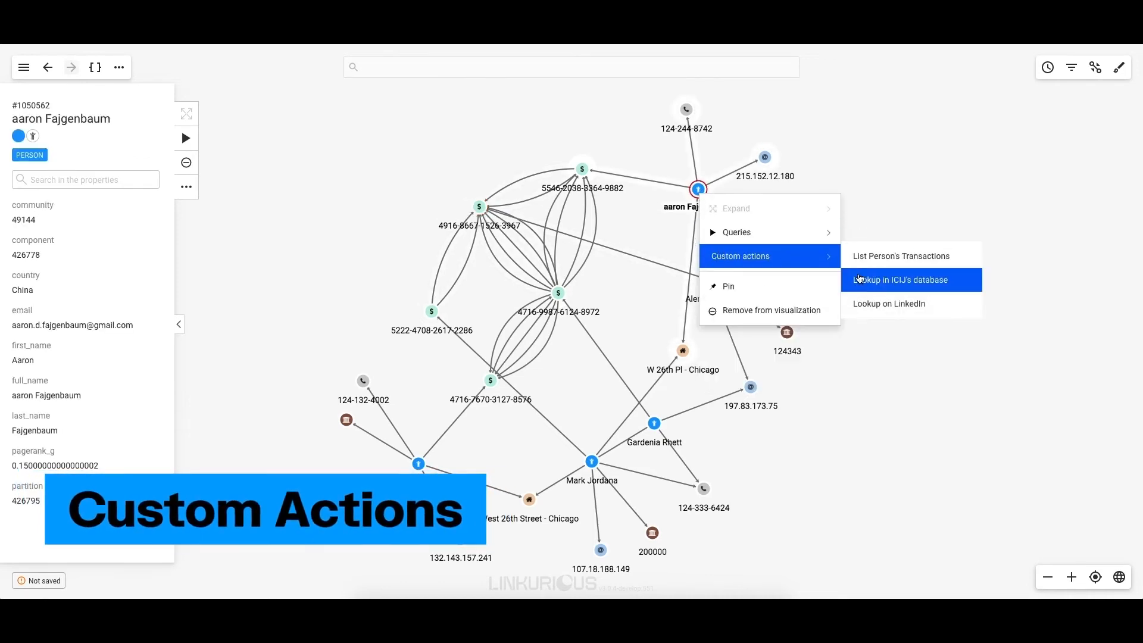
pyautogui.click(897, 280)
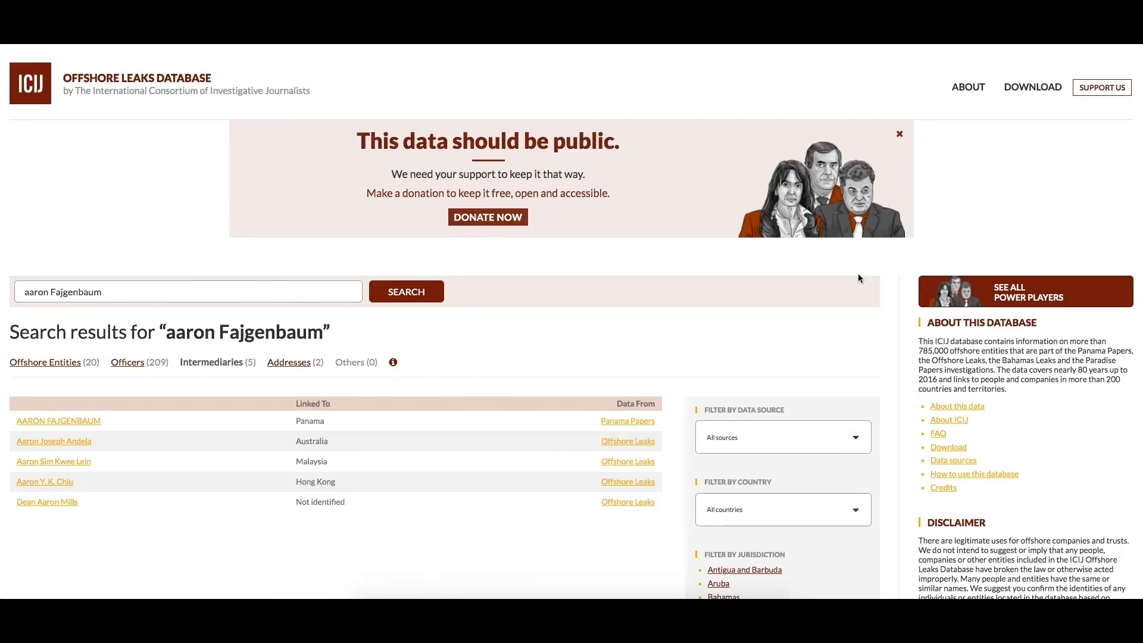
pyautogui.scroll(-3)
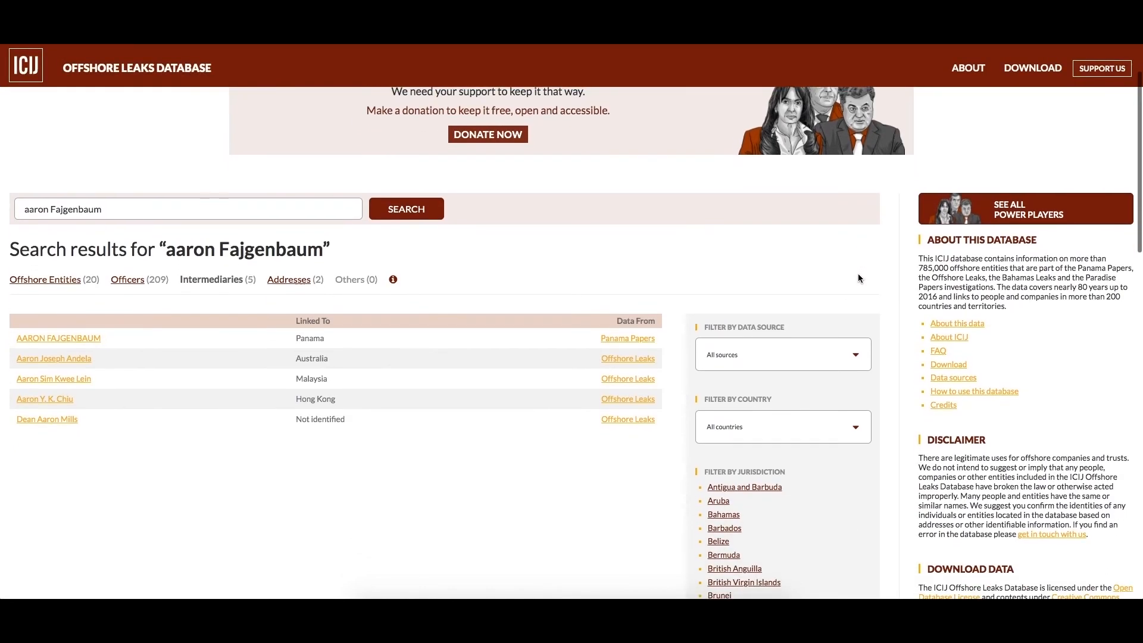
pyautogui.click(59, 337)
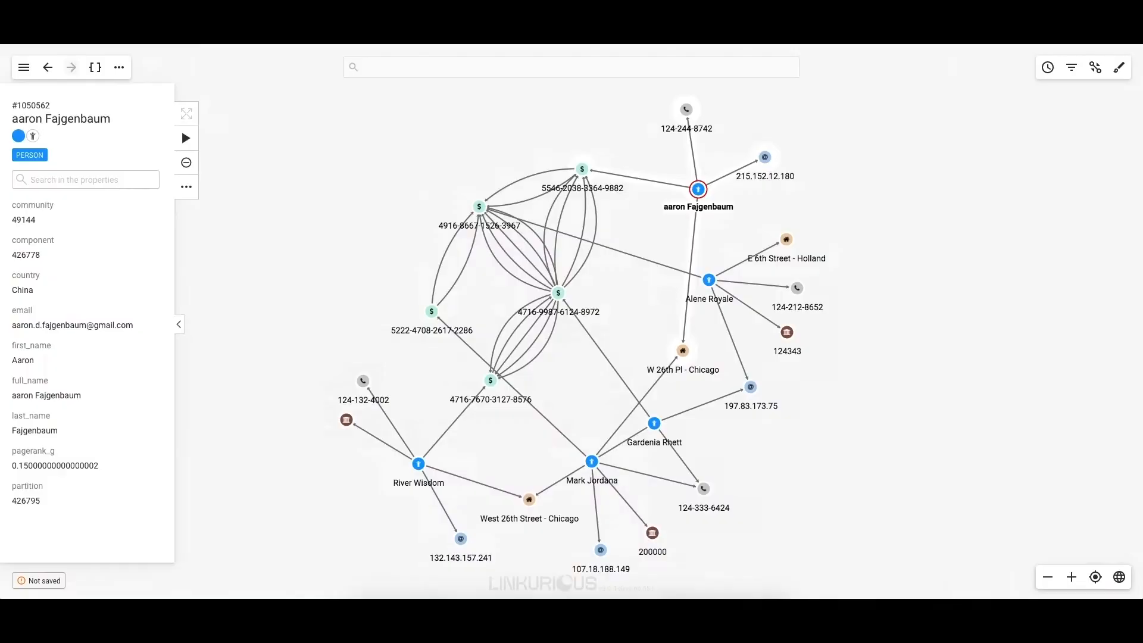
# Step: Inspect the West 26th Street - Chicago address, then switch the graph to Geo mode
pyautogui.click(179, 324)
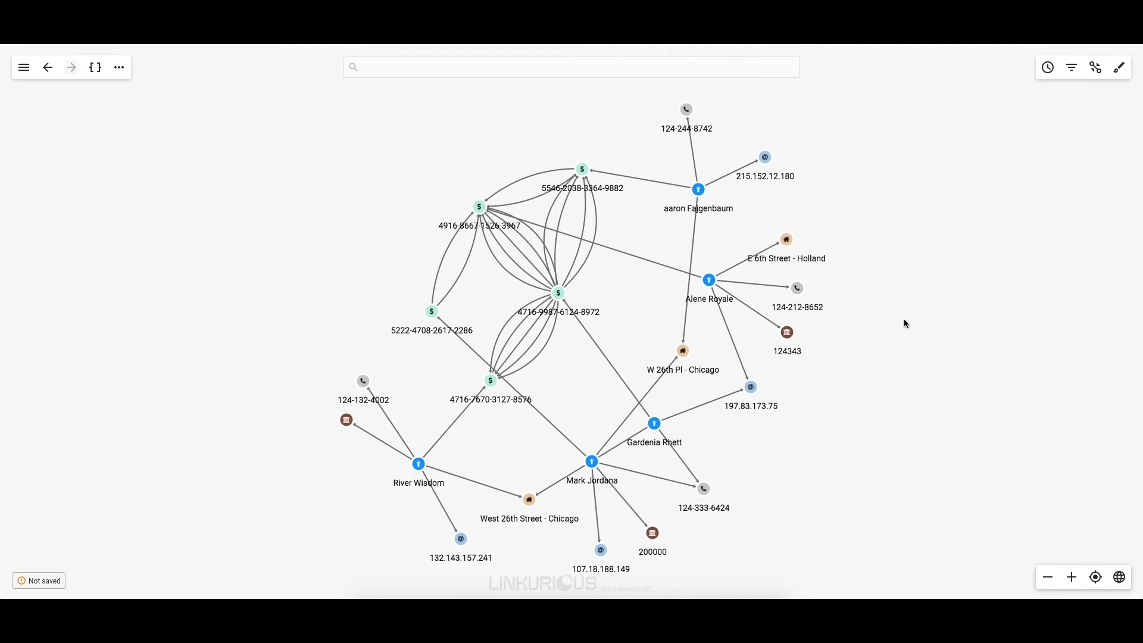
pyautogui.moveTo(697, 392)
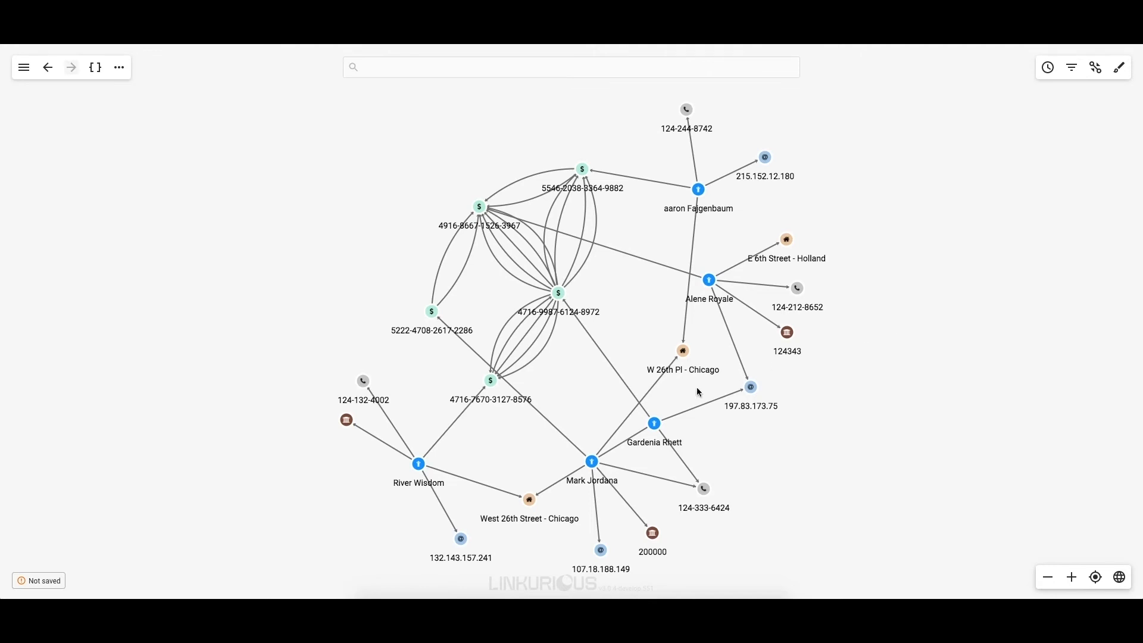
pyautogui.click(528, 499)
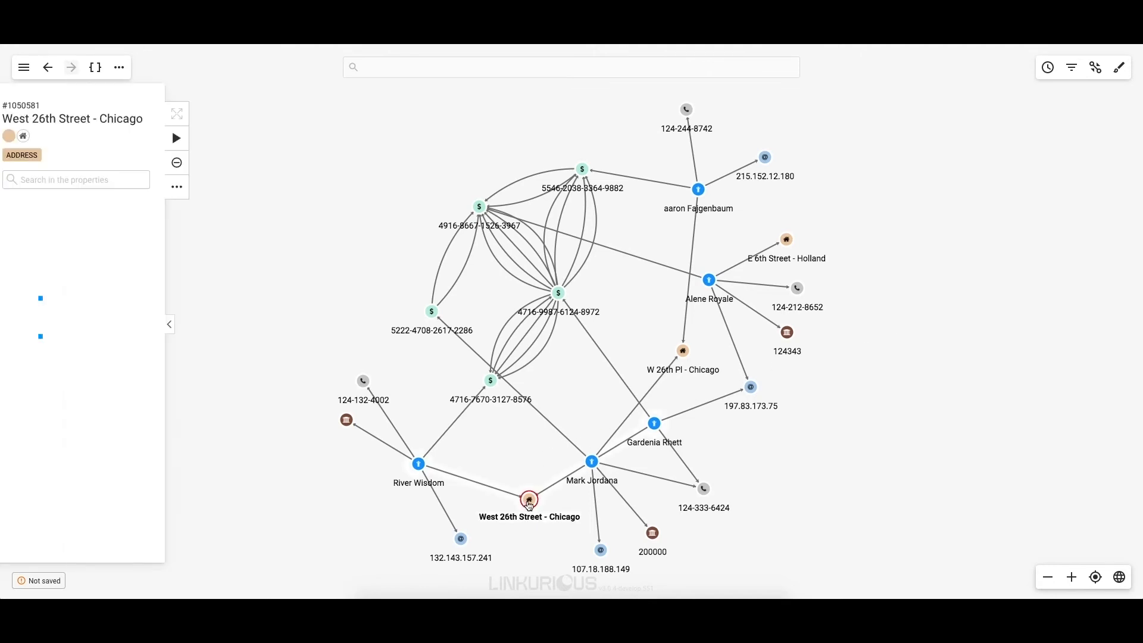
pyautogui.click(529, 500)
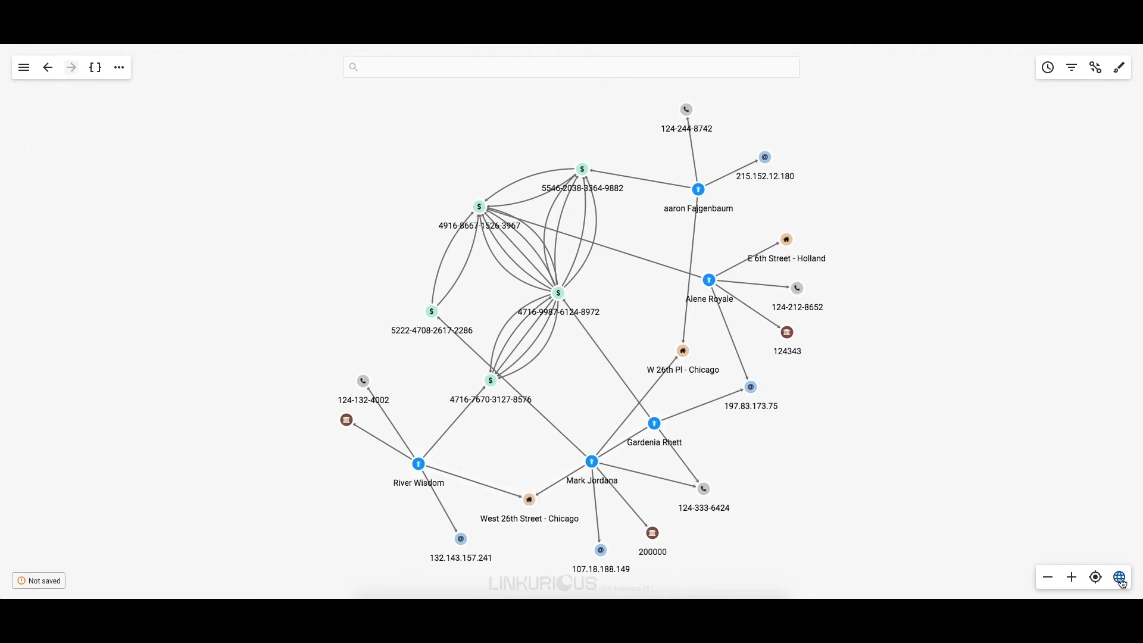
pyautogui.click(1120, 577)
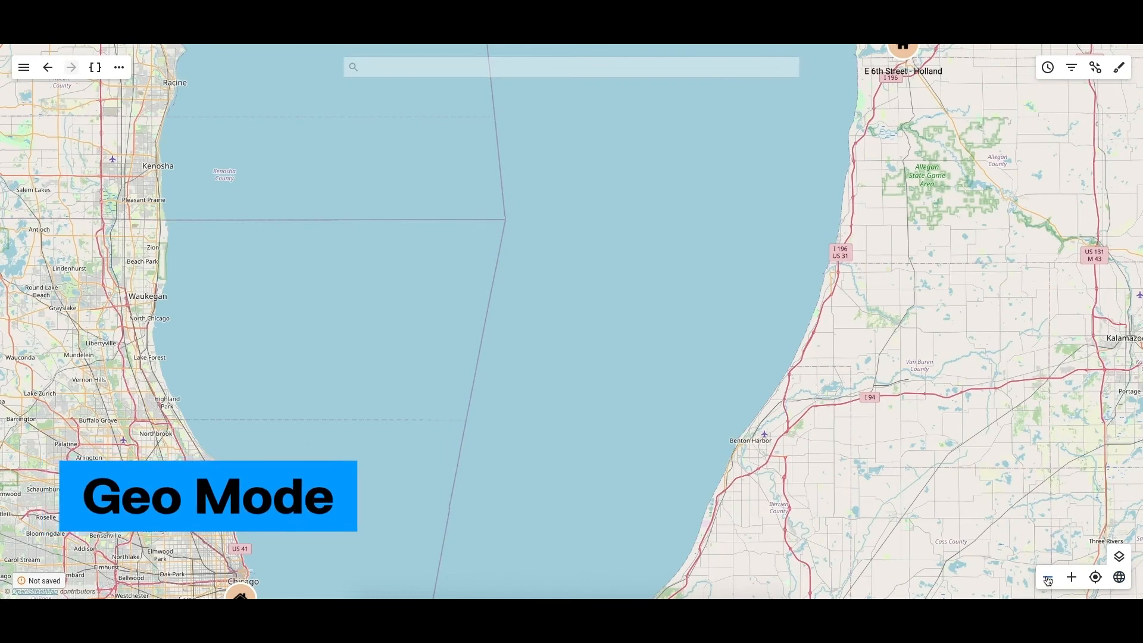
# Step: Zoom the map out to show both Chicago and Holland, then return to the network graph
pyautogui.click(1046, 577)
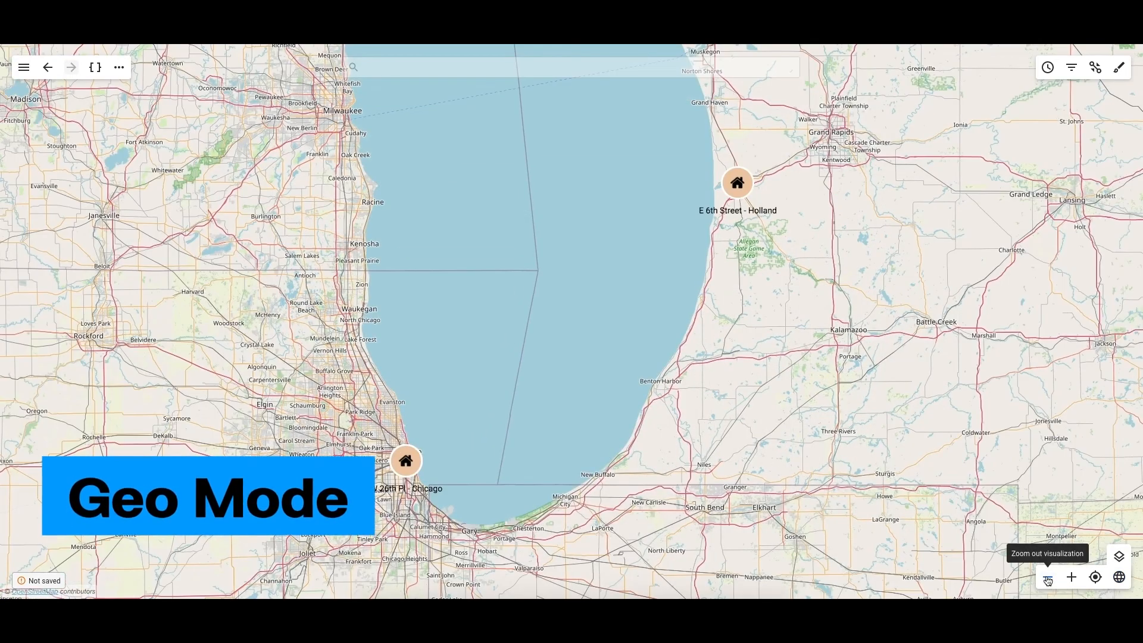
pyautogui.click(1119, 576)
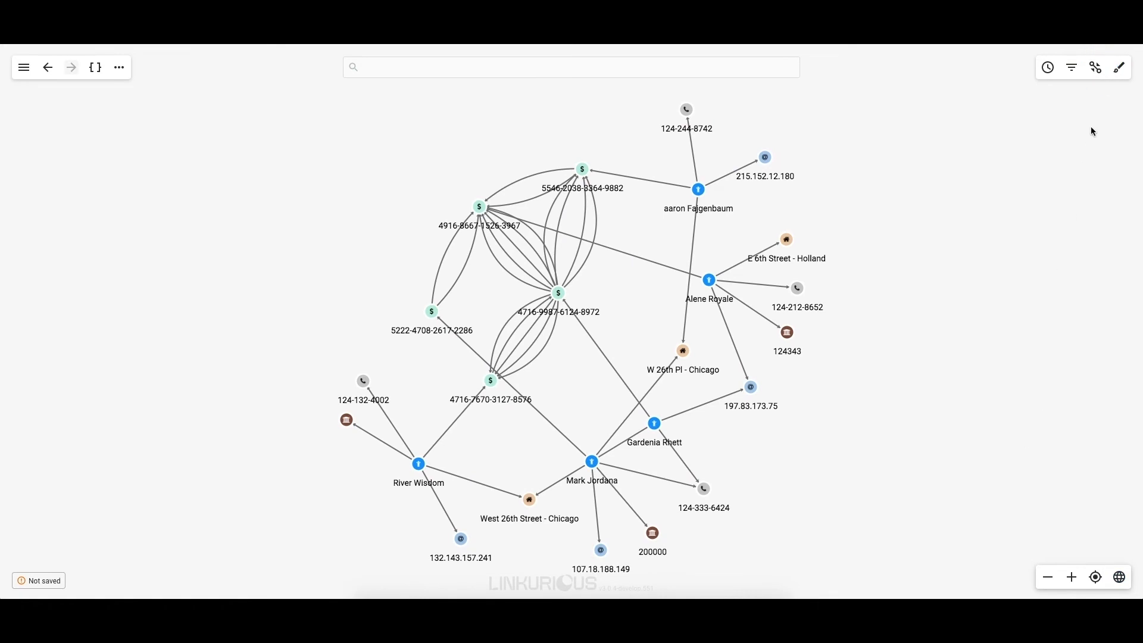
pyautogui.click(1095, 68)
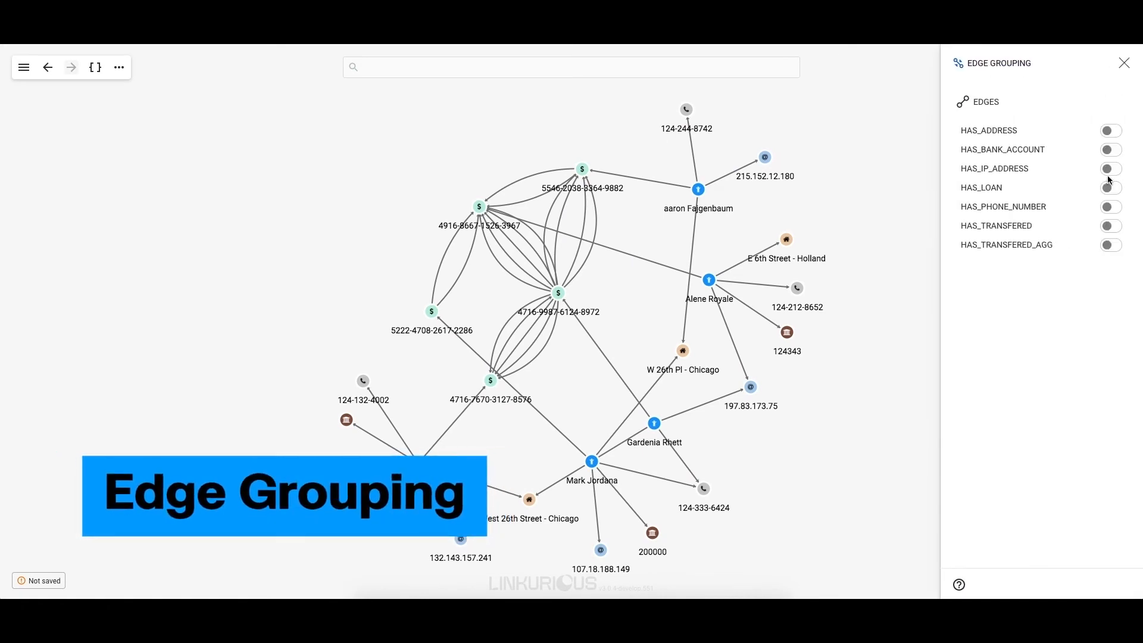
# Step: Preview grouping the HAS_TRANSFERED edges, ungroup them again, and close Edge Grouping
pyautogui.click(1108, 225)
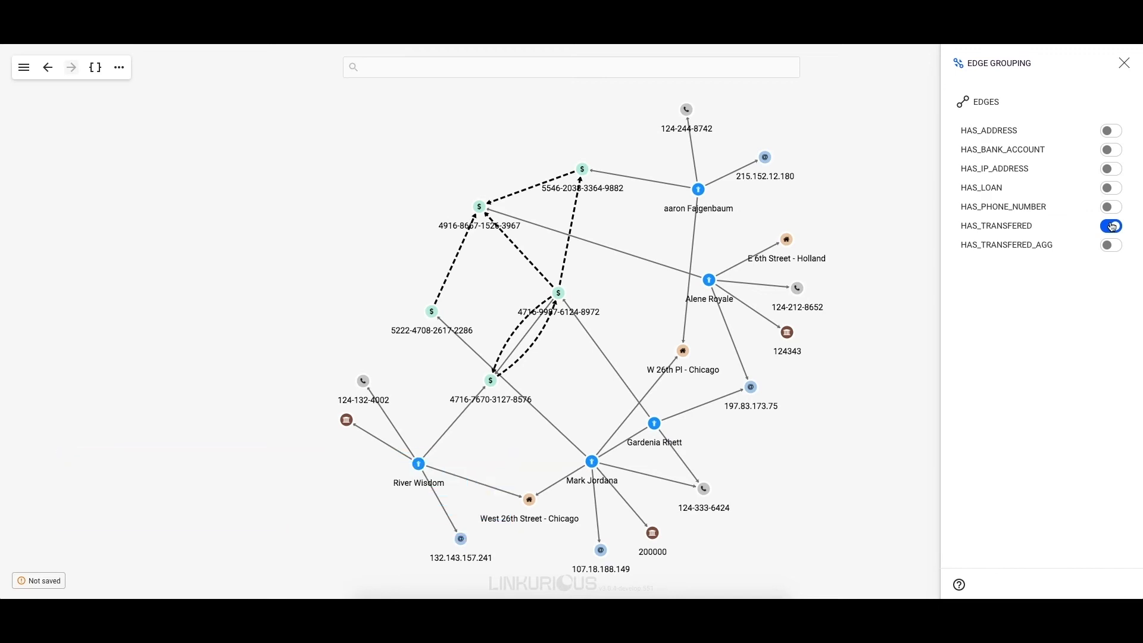
pyautogui.click(1110, 225)
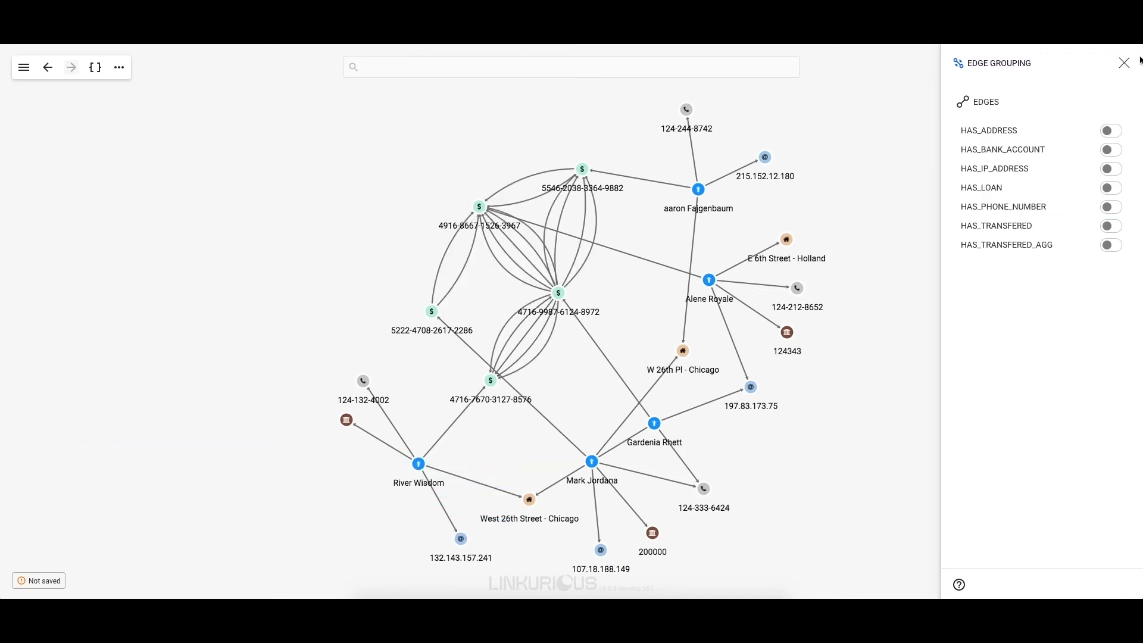
pyautogui.click(1122, 64)
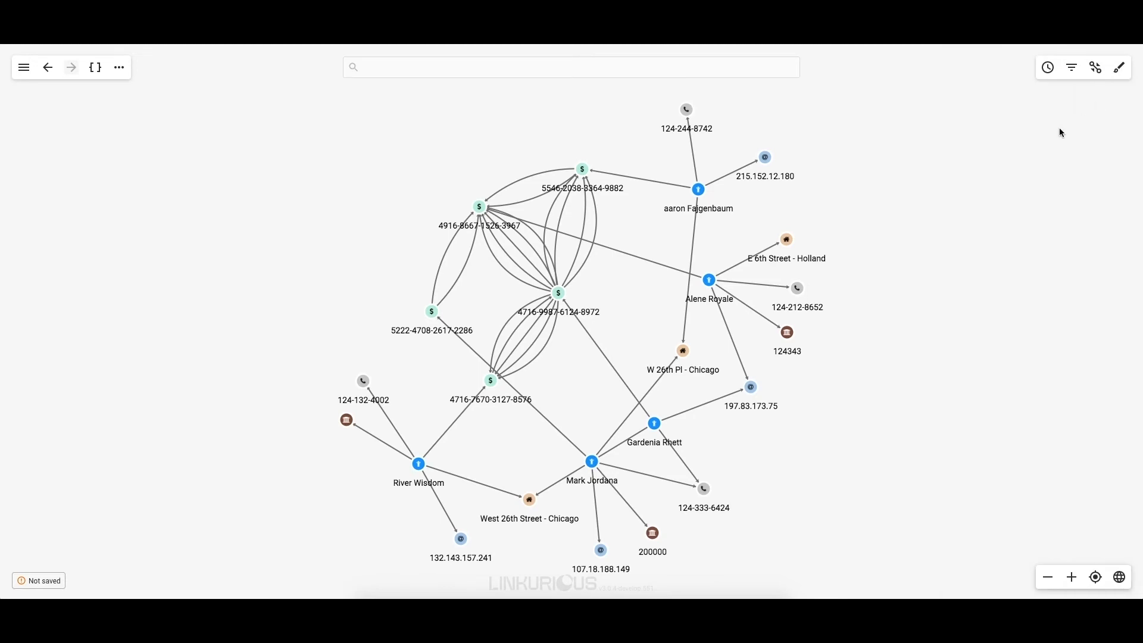
pyautogui.click(1070, 67)
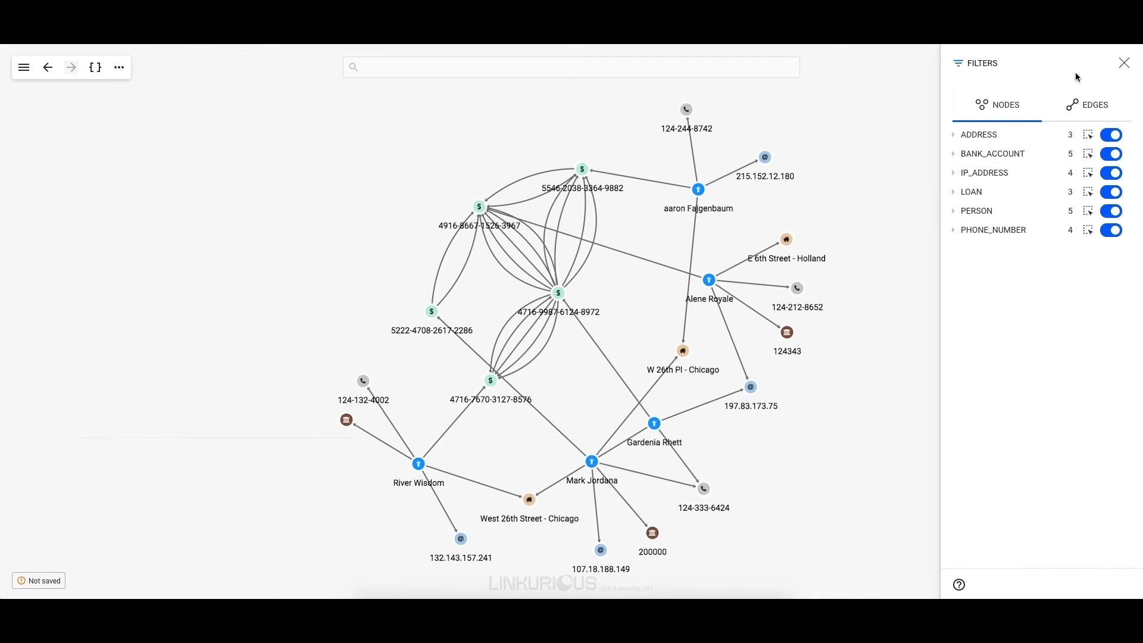
# Step: Switch off ADDRESS, IP_ADDRESS, LOAN and PHONE_NUMBER nodes, leaving BANK_ACCOUNT and PERSON active
pyautogui.click(1111, 134)
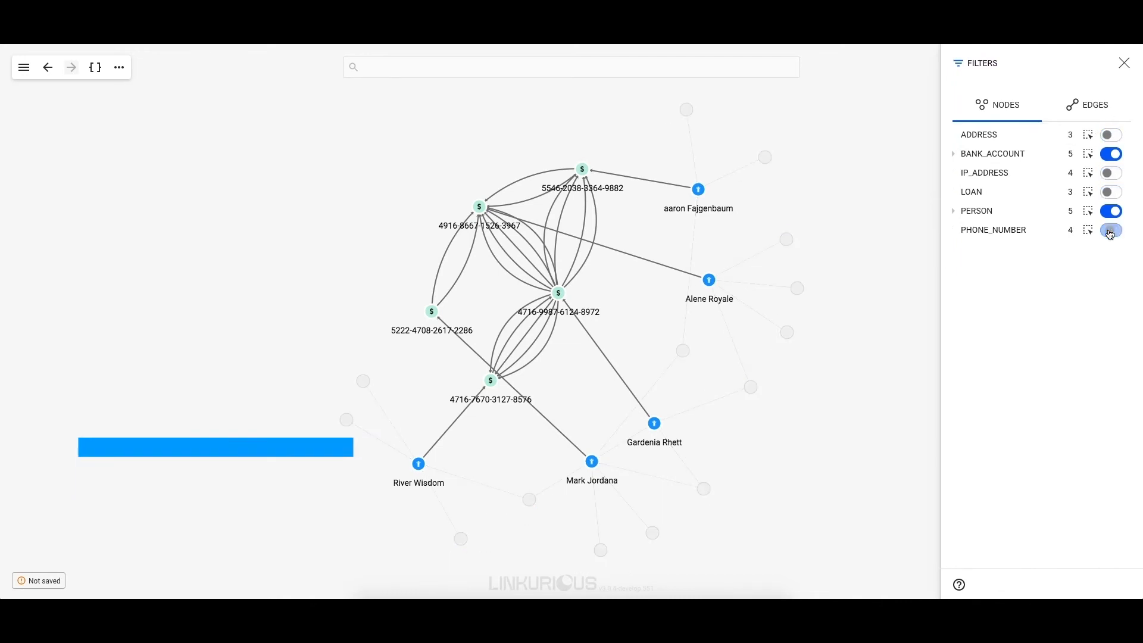
pyautogui.click(1110, 230)
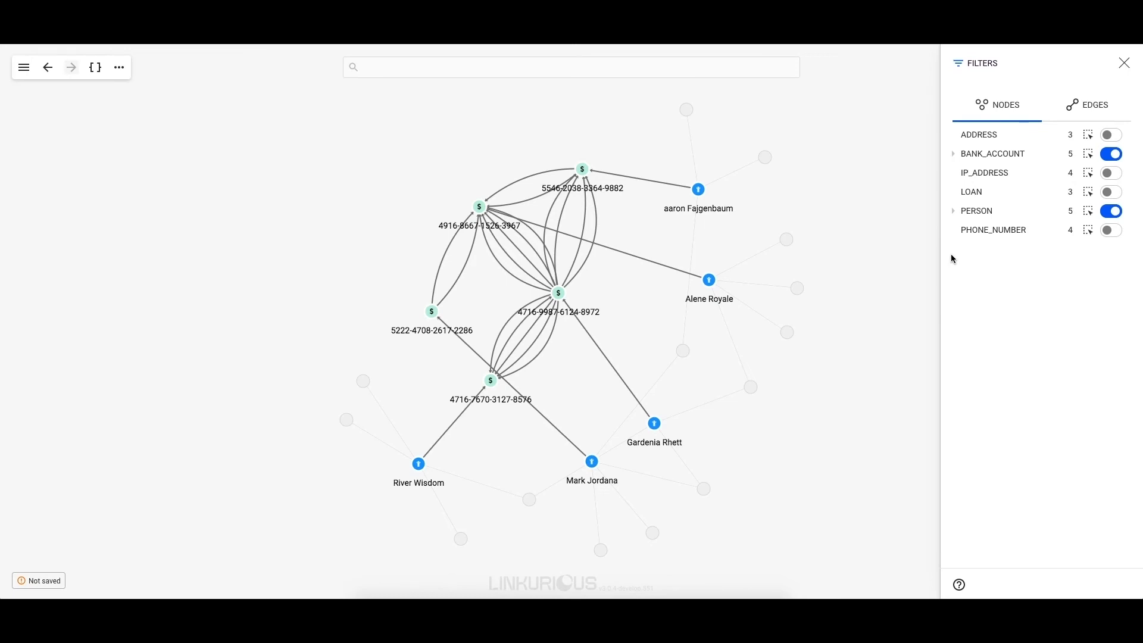
pyautogui.click(953, 153)
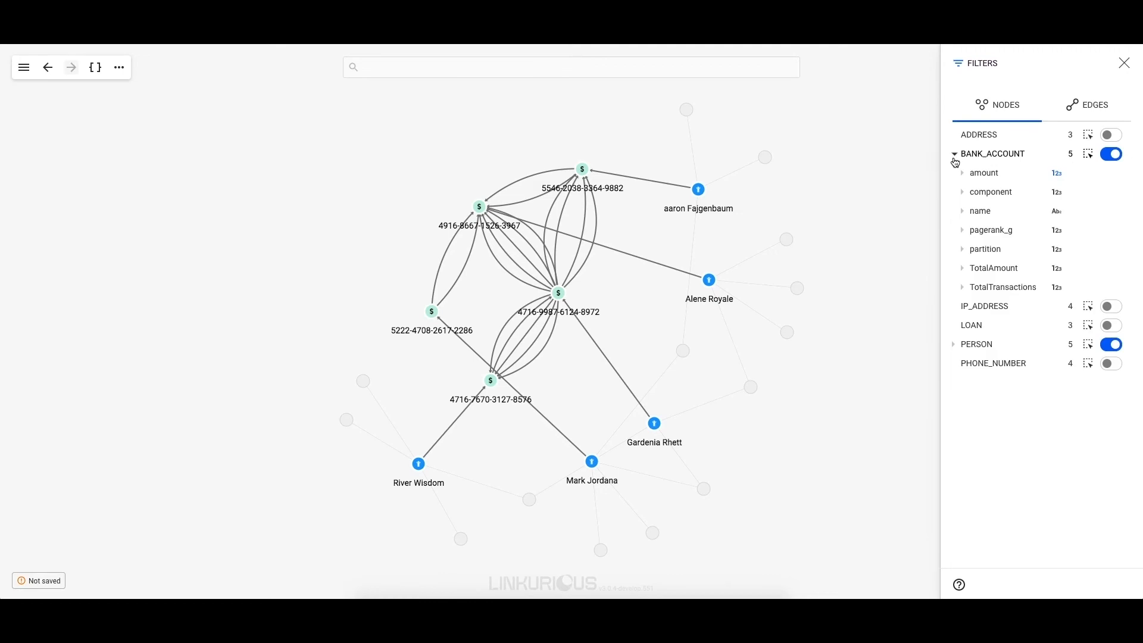
pyautogui.moveTo(962, 175)
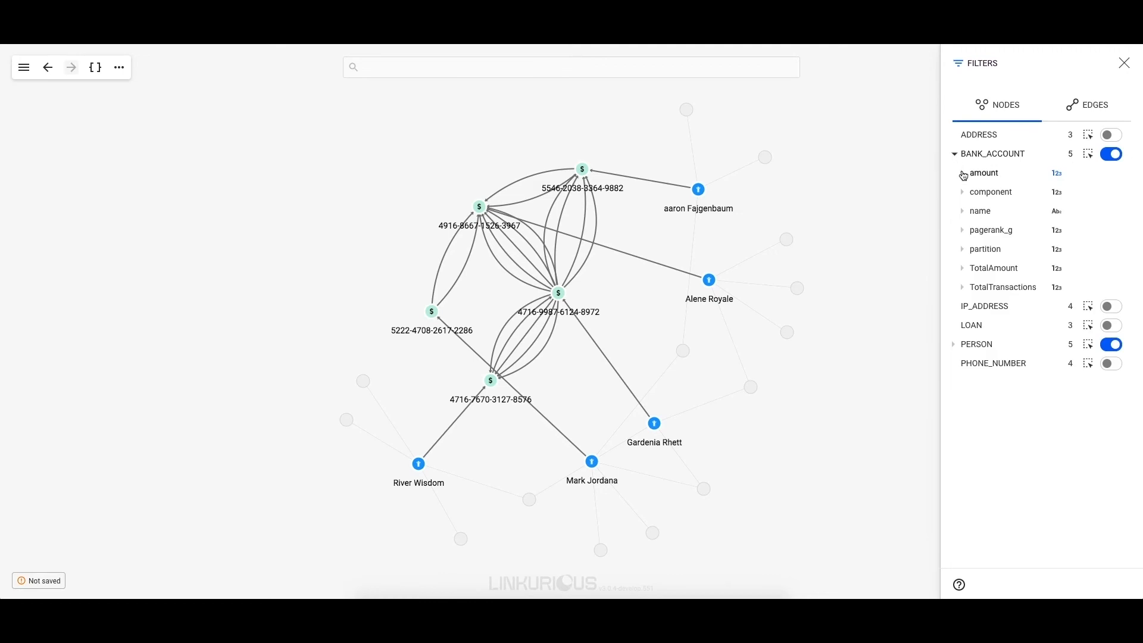
# Step: Try a lower bound on BANK_ACCOUNT amount, then remove it so all accounts stay shown
pyautogui.click(984, 173)
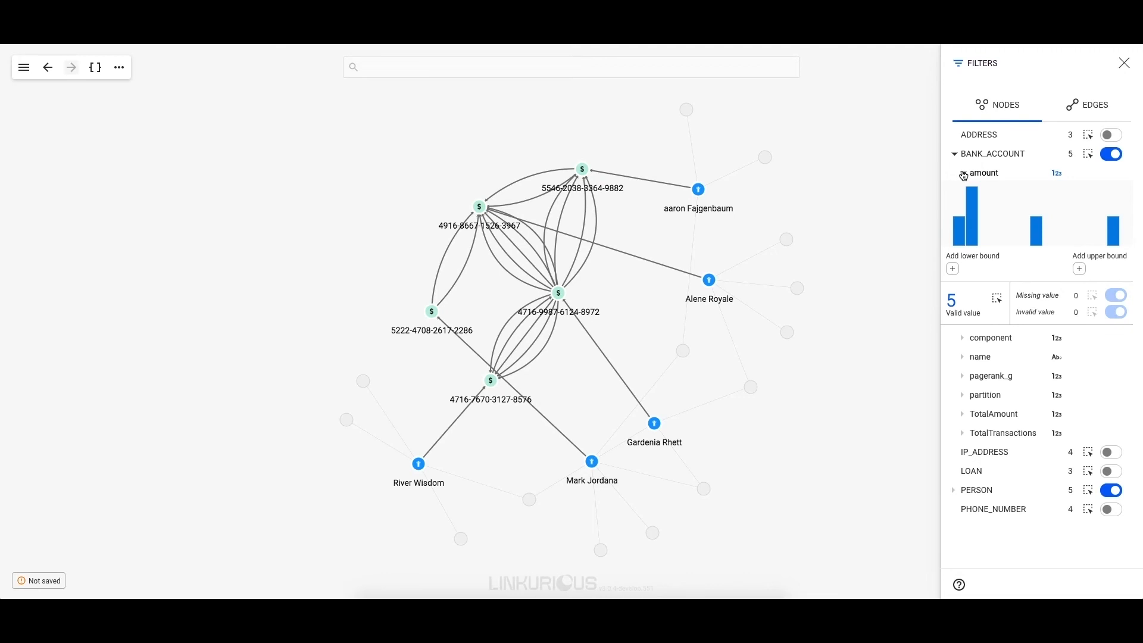
pyautogui.moveTo(1113, 227)
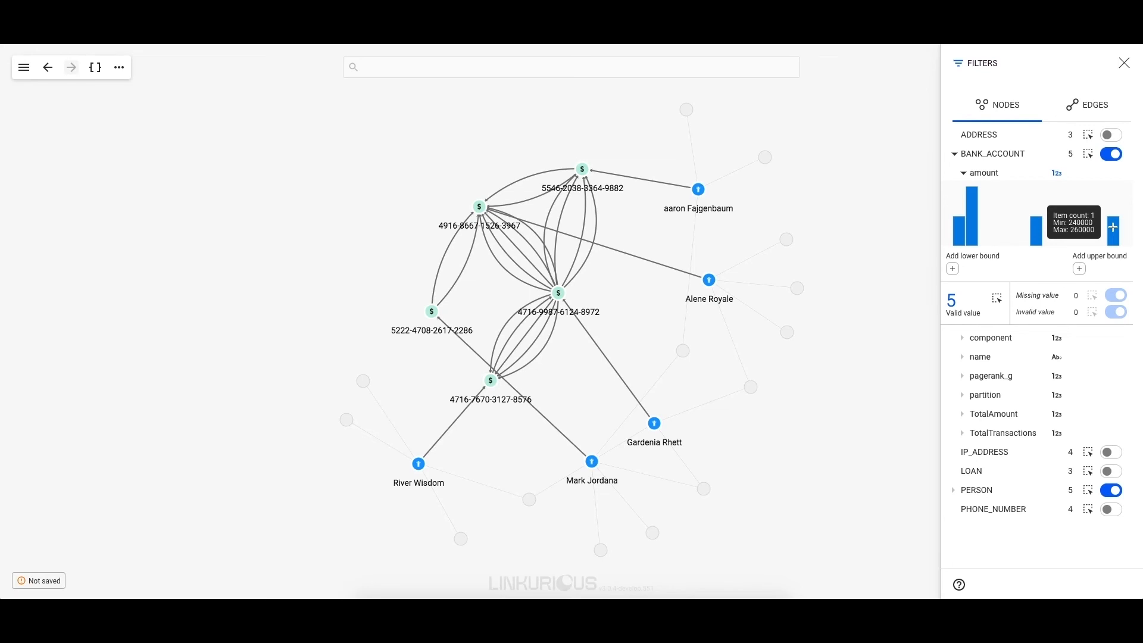
pyautogui.moveTo(961, 272)
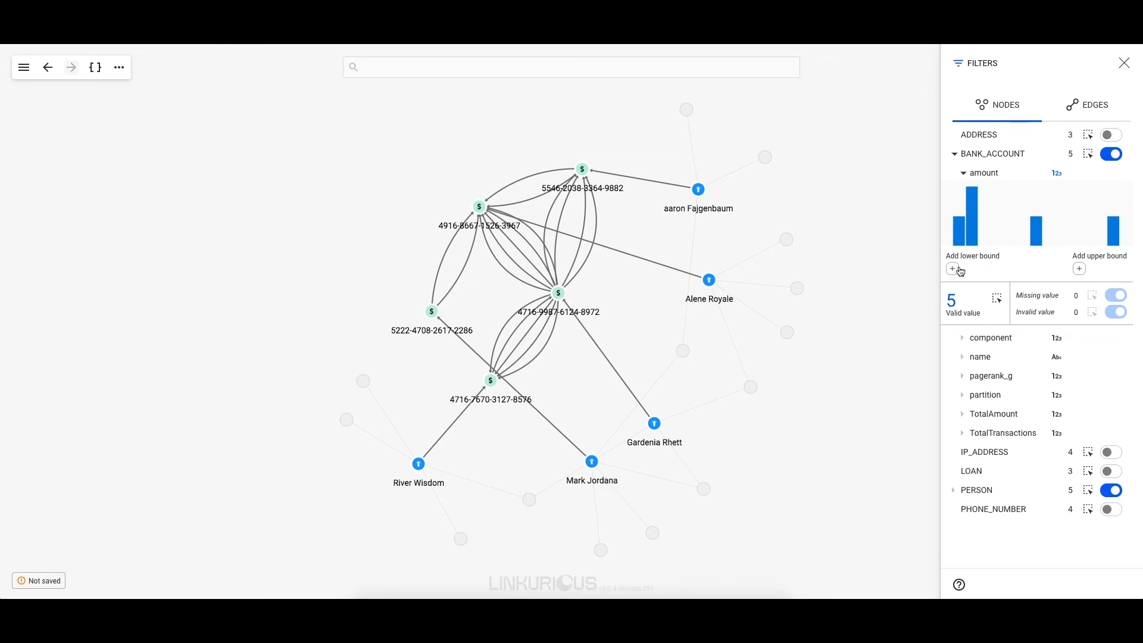
pyautogui.click(953, 269)
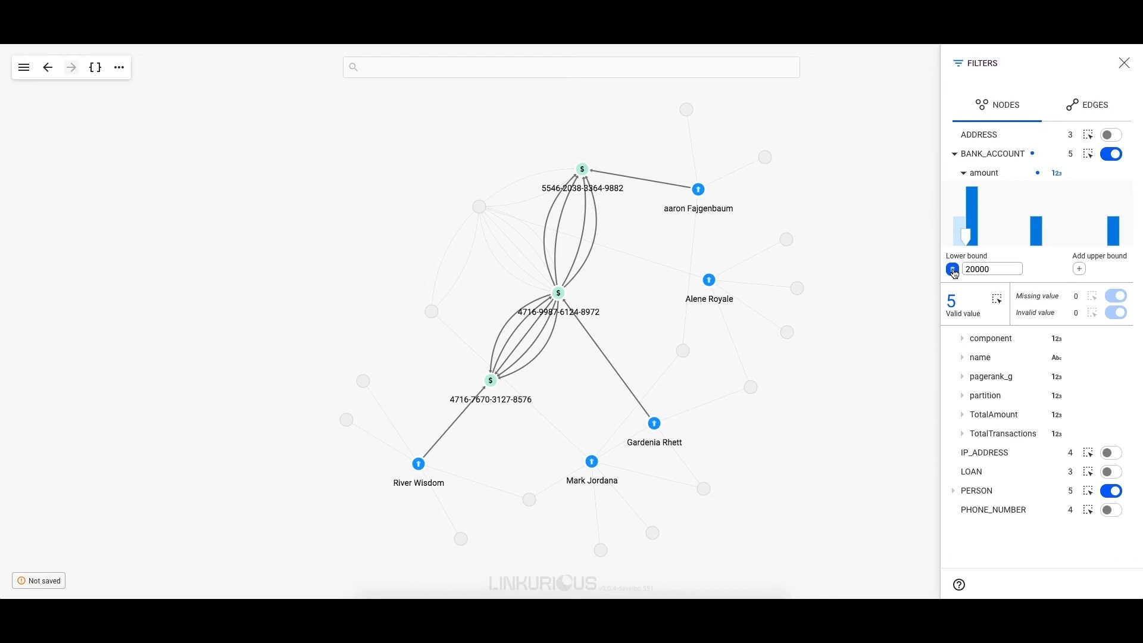
pyautogui.click(1123, 63)
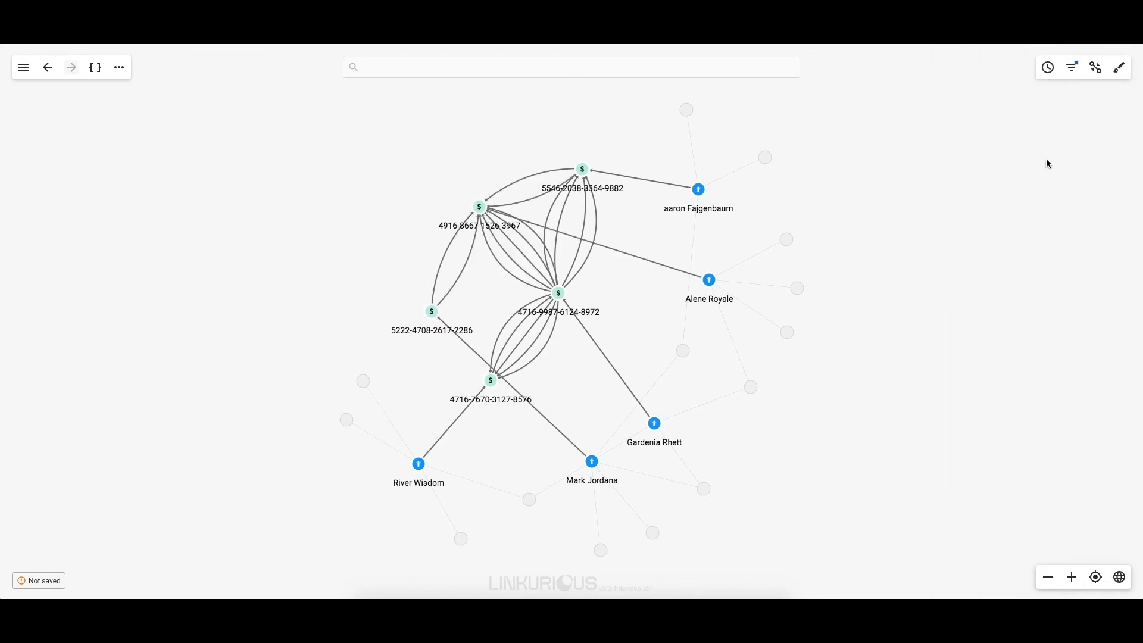
pyautogui.click(1046, 67)
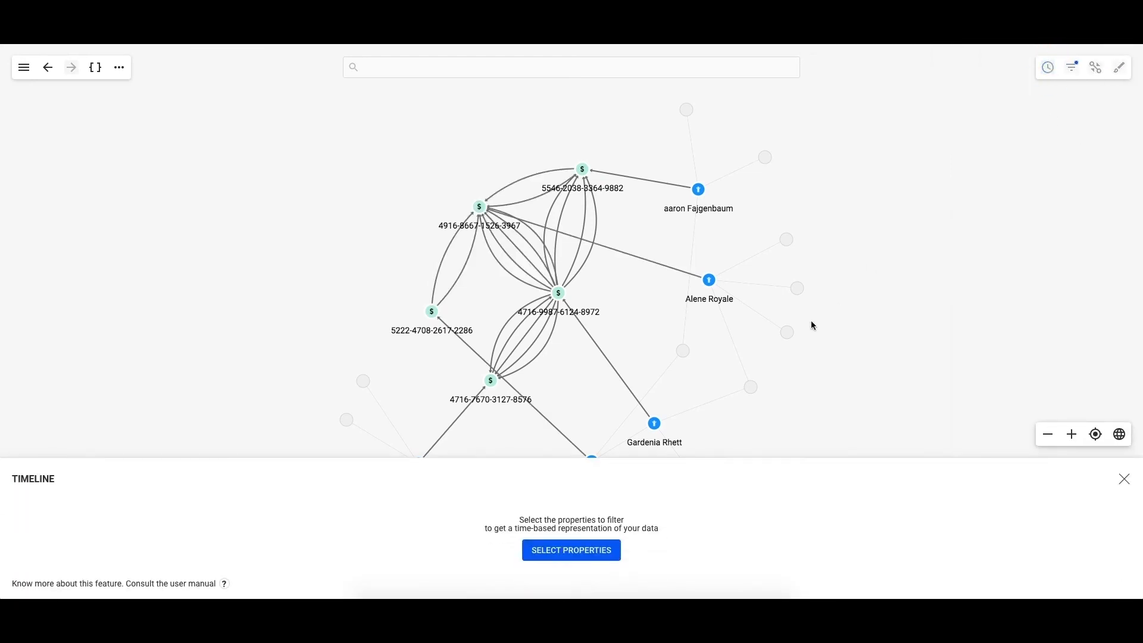
# Step: Limit the timeline to HAS_TRANSFERED dates from June to August 2020, then close it
pyautogui.click(571, 549)
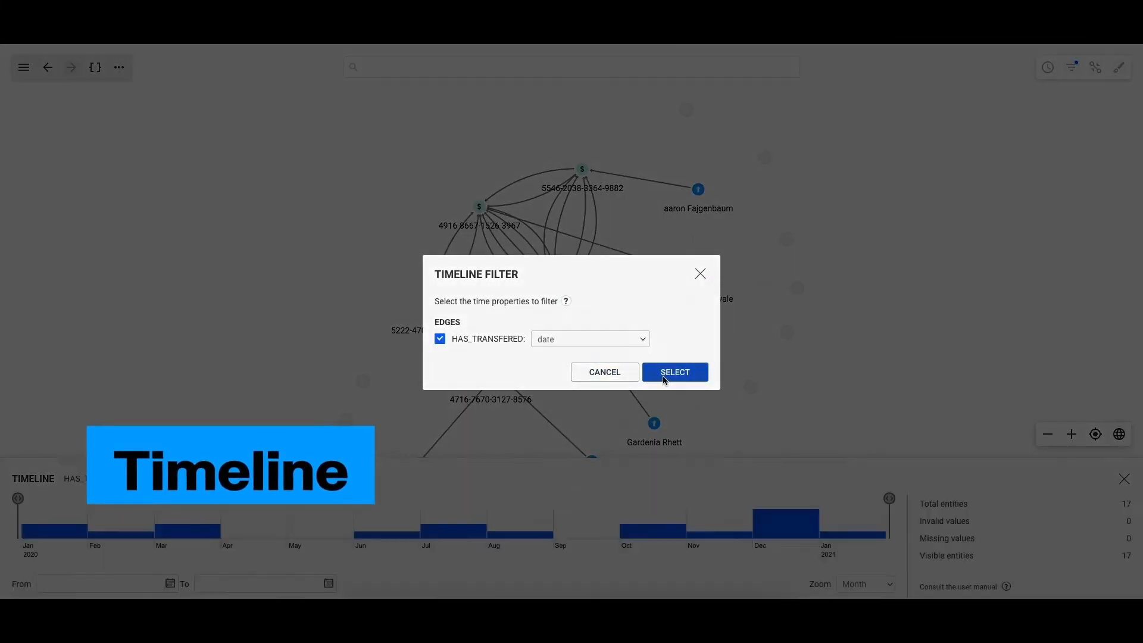
pyautogui.click(672, 371)
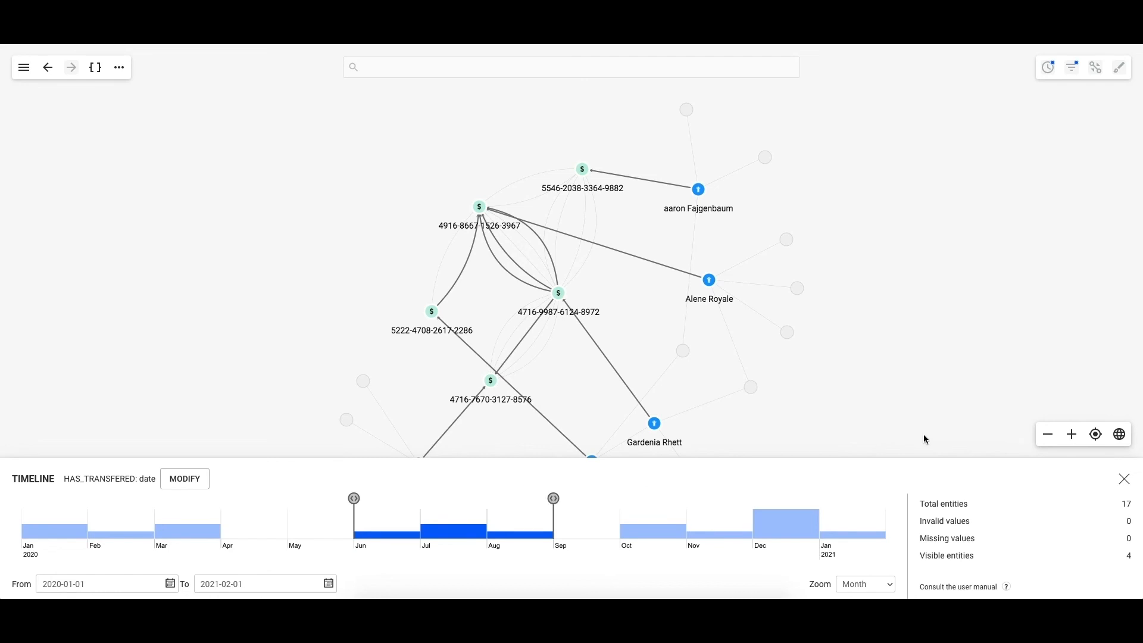
pyautogui.moveTo(1074, 477)
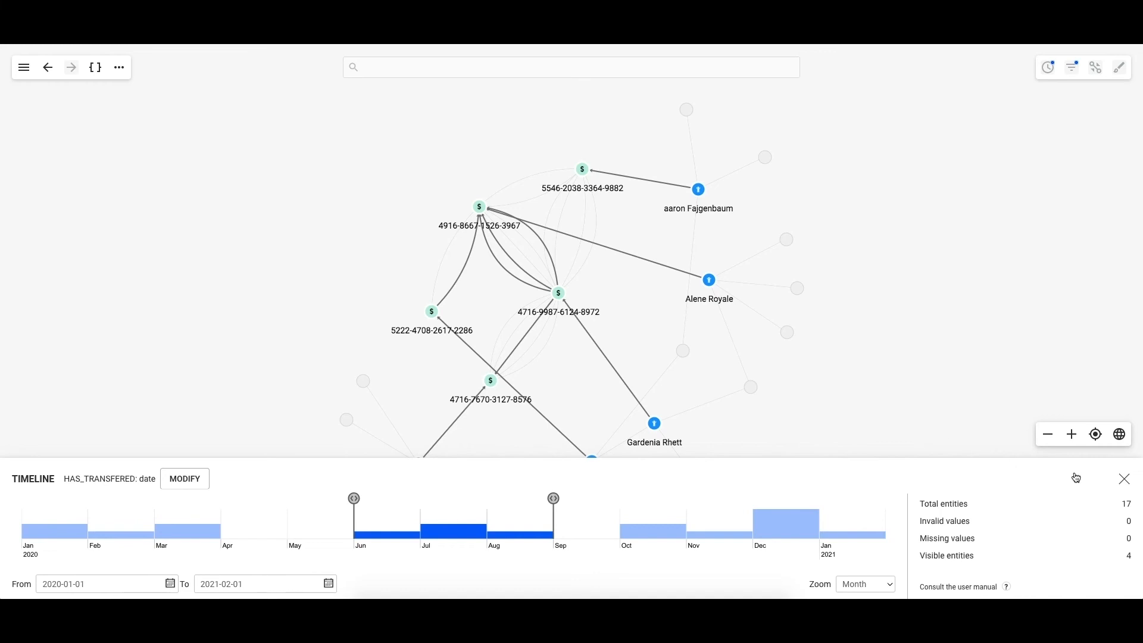
pyautogui.click(1123, 479)
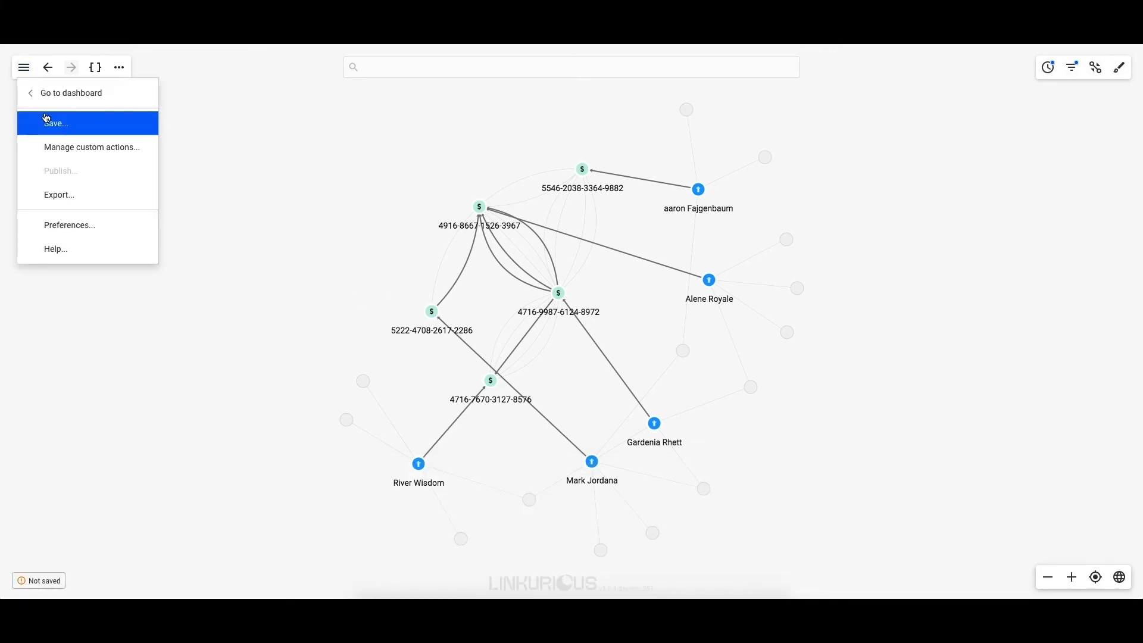
# Step: Save the visualization under the title 'Case #4857'
pyautogui.click(55, 123)
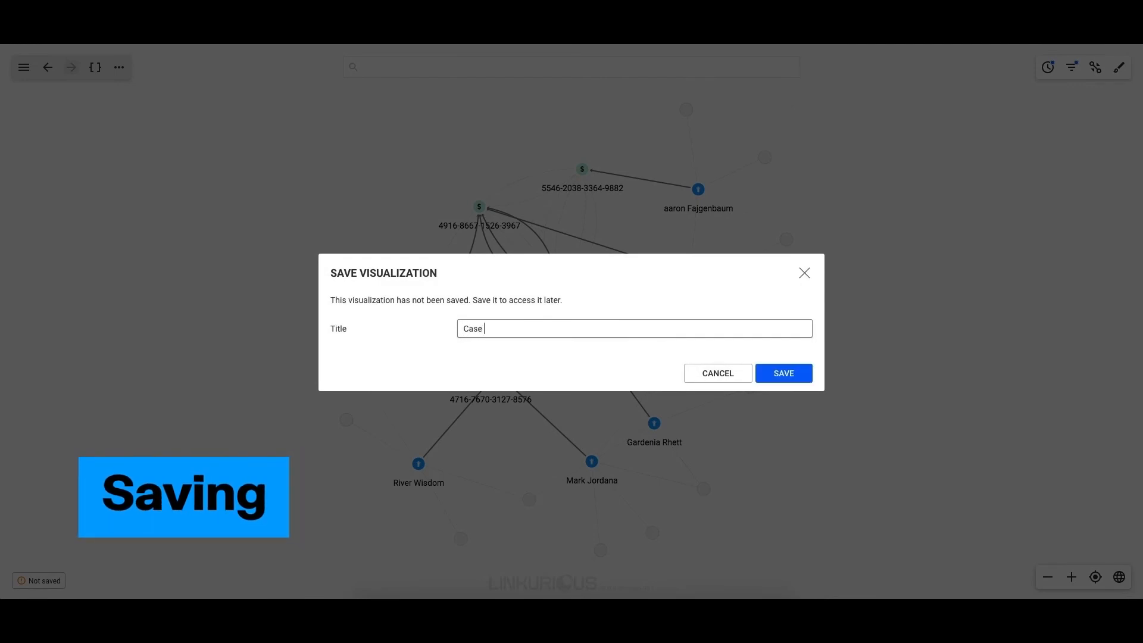
pyautogui.write('#4857')
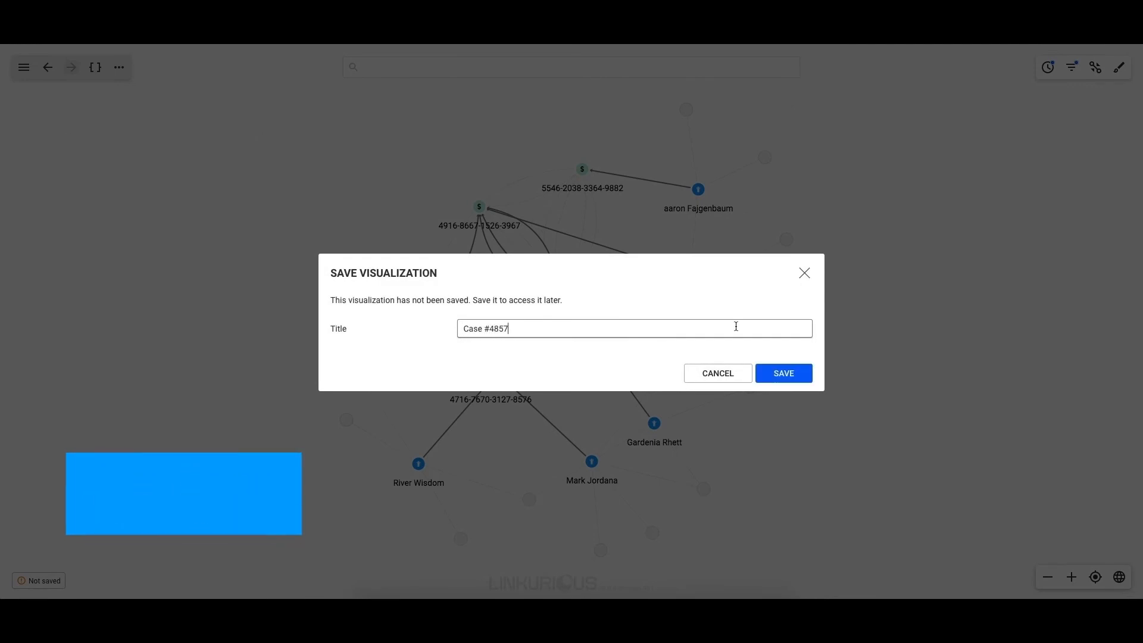
pyautogui.click(783, 373)
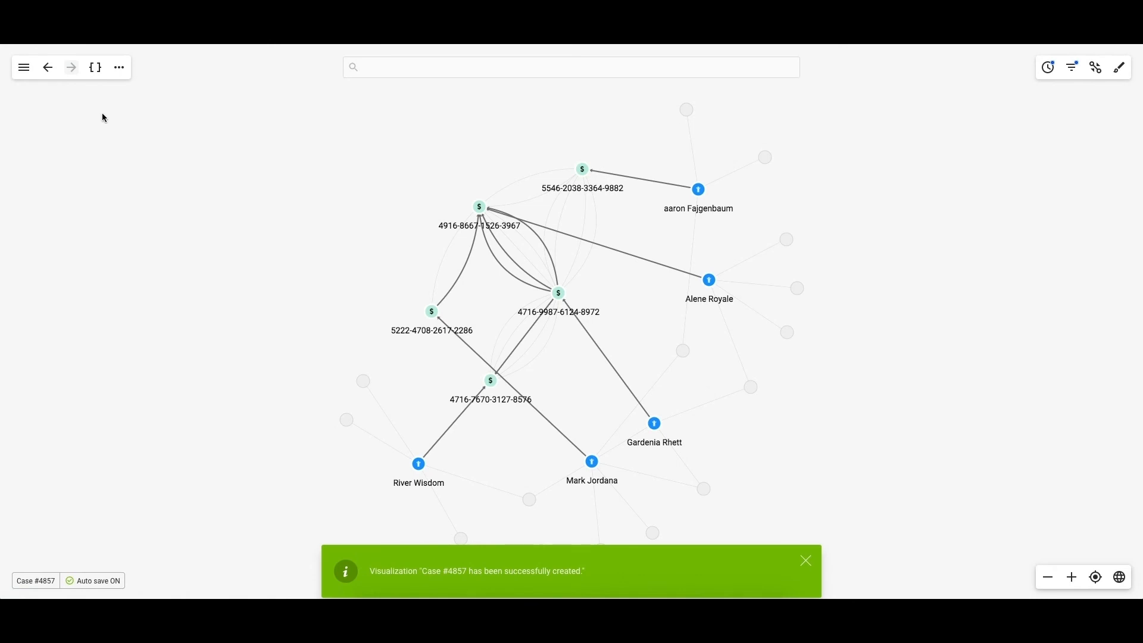
pyautogui.click(23, 68)
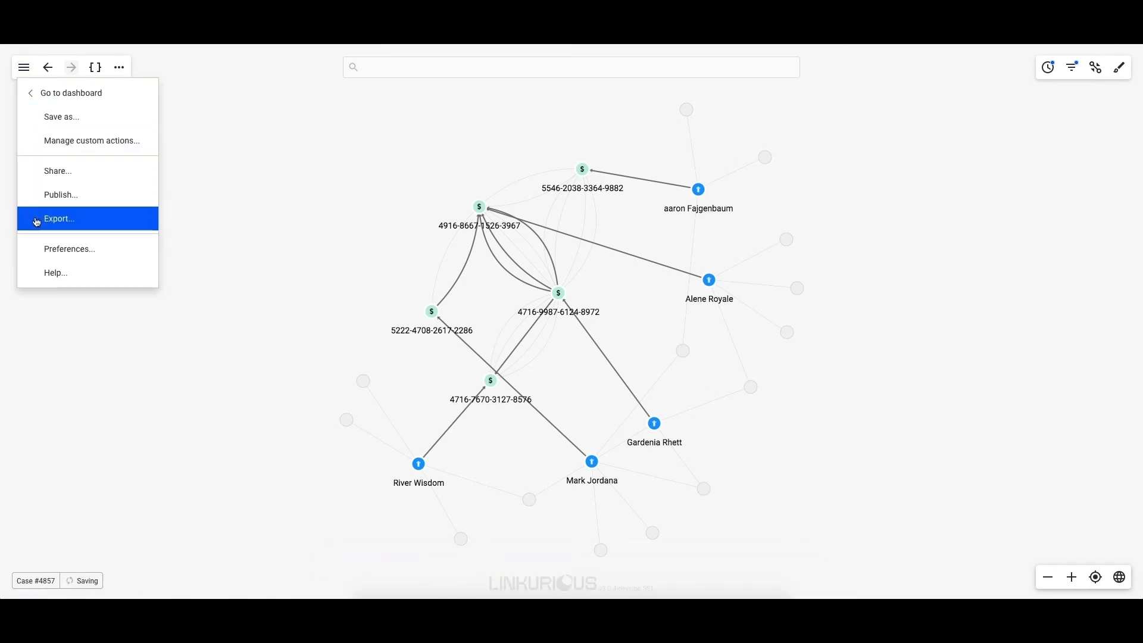
# Step: Review the visualization's available export formats, then close the Export dialog
pyautogui.click(59, 219)
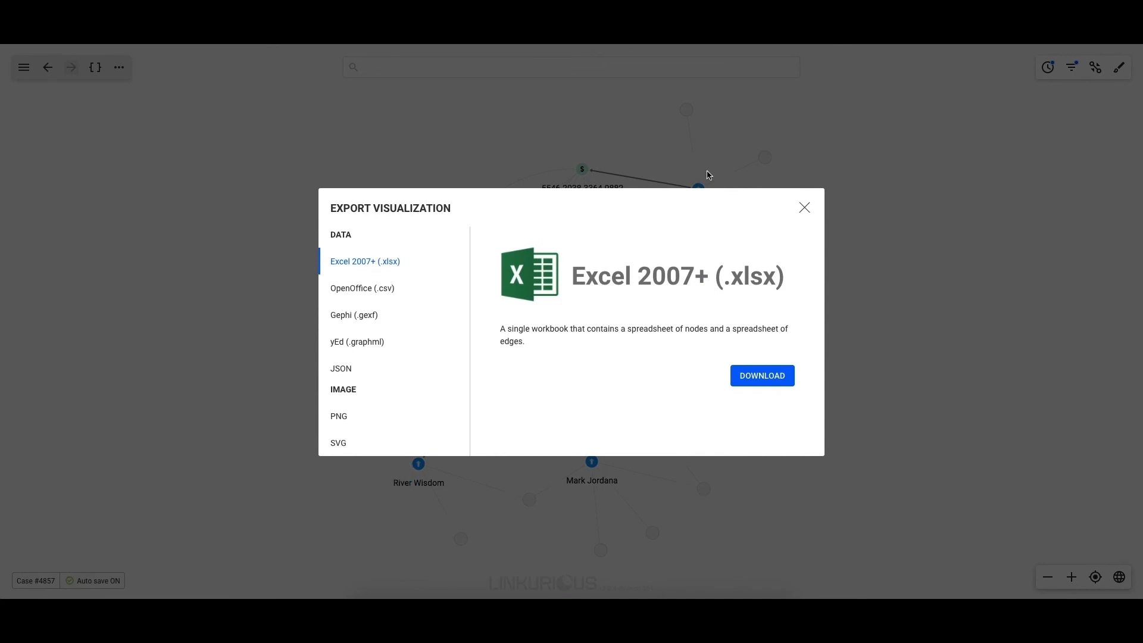
pyautogui.click(804, 208)
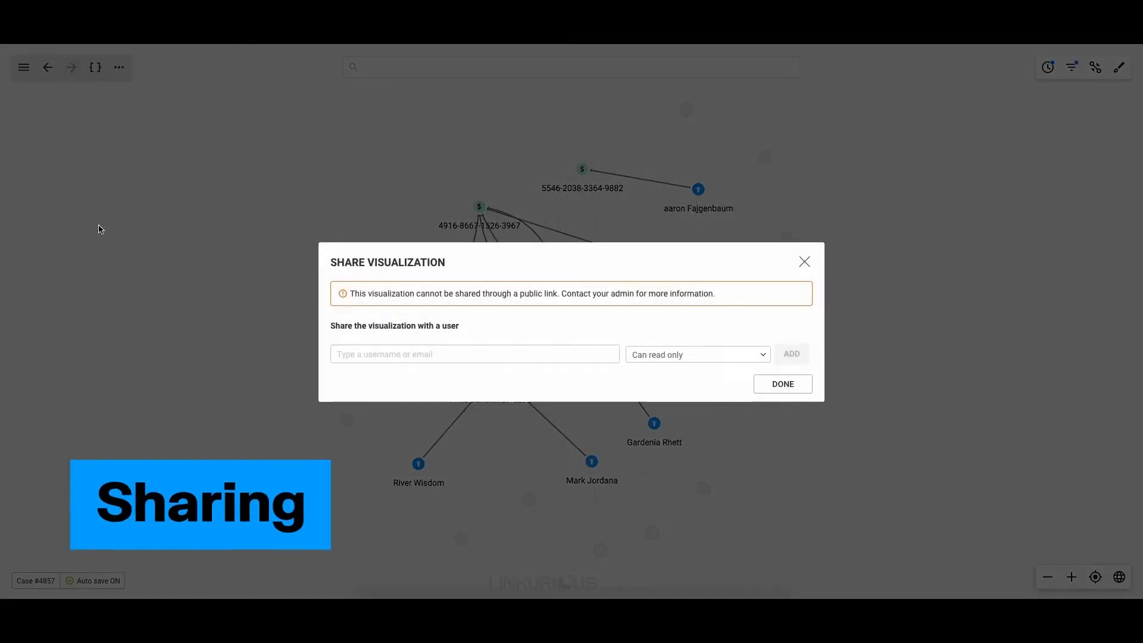
pyautogui.write('Jean')
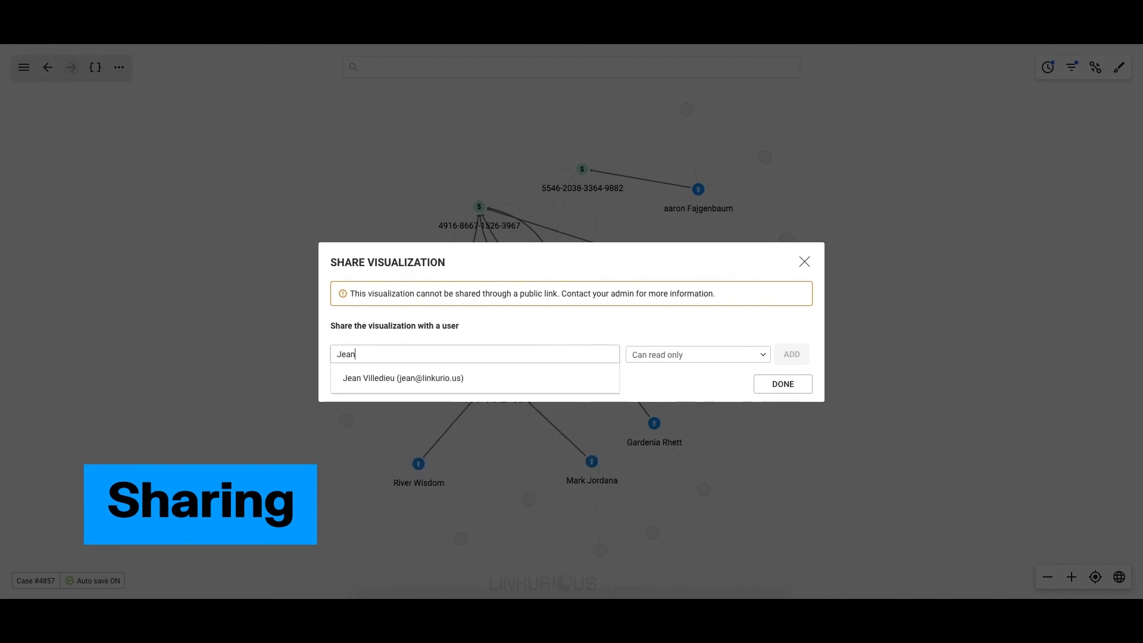
pyautogui.click(402, 377)
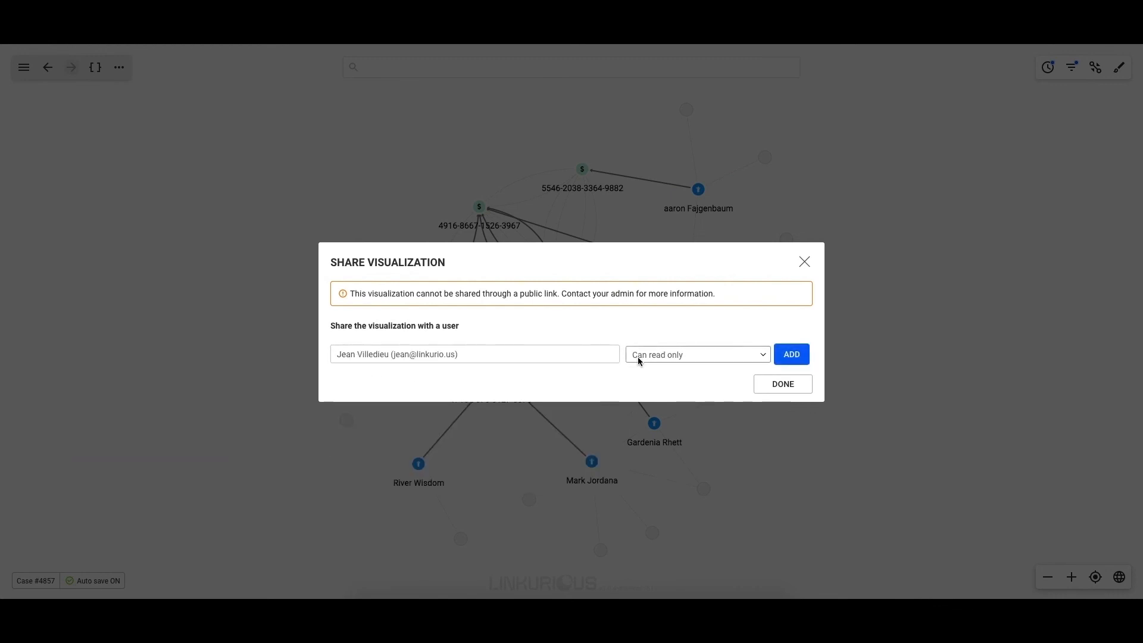
pyautogui.click(695, 354)
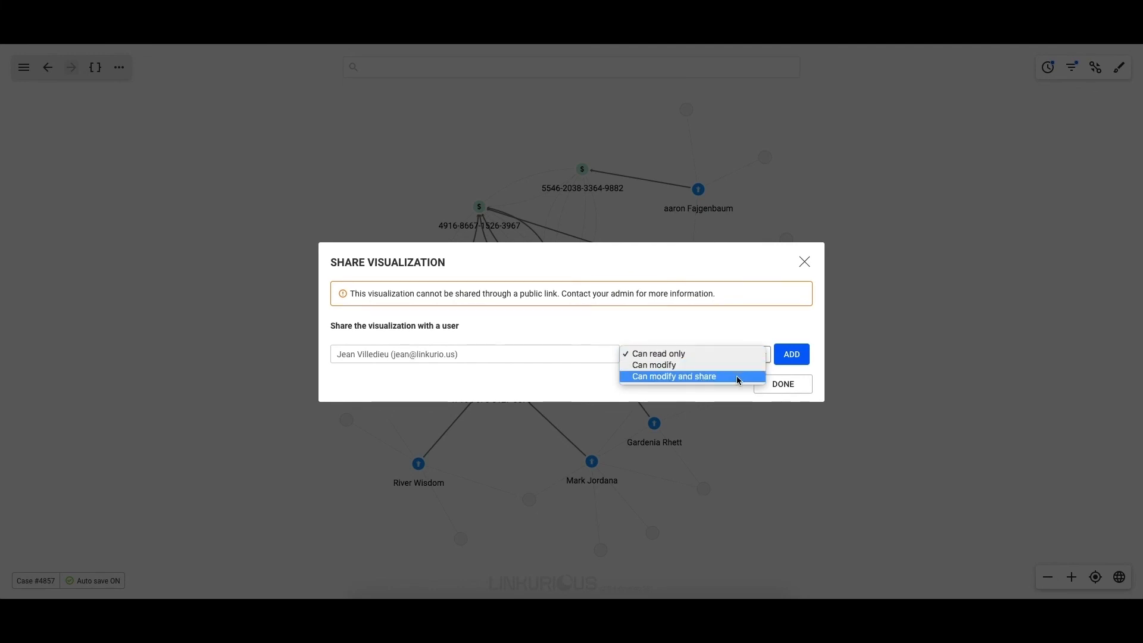
pyautogui.click(672, 376)
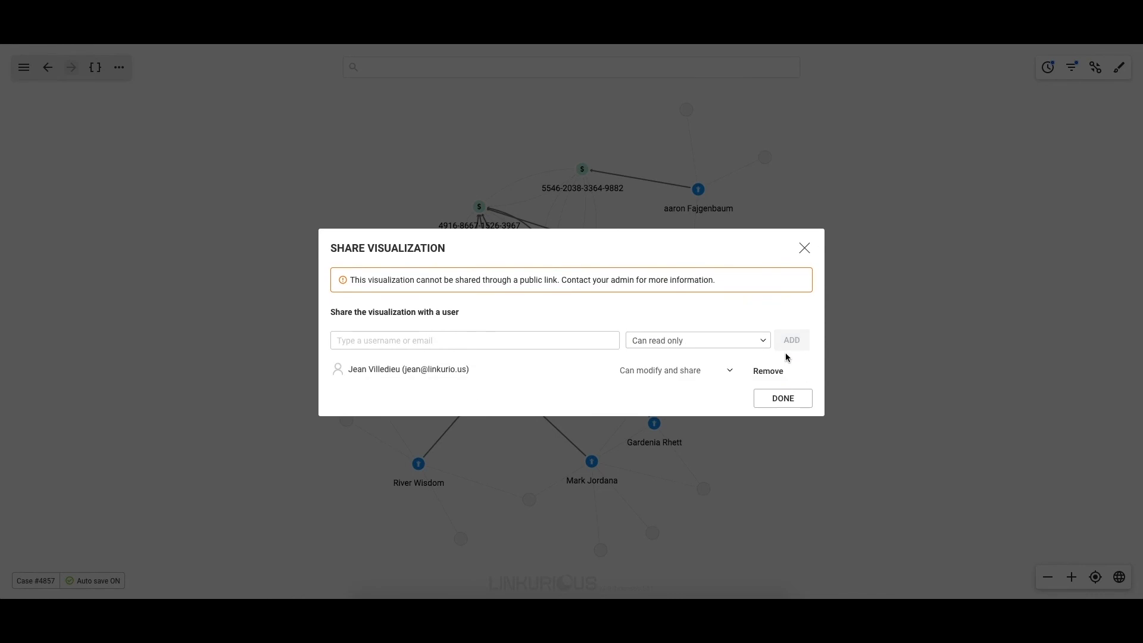